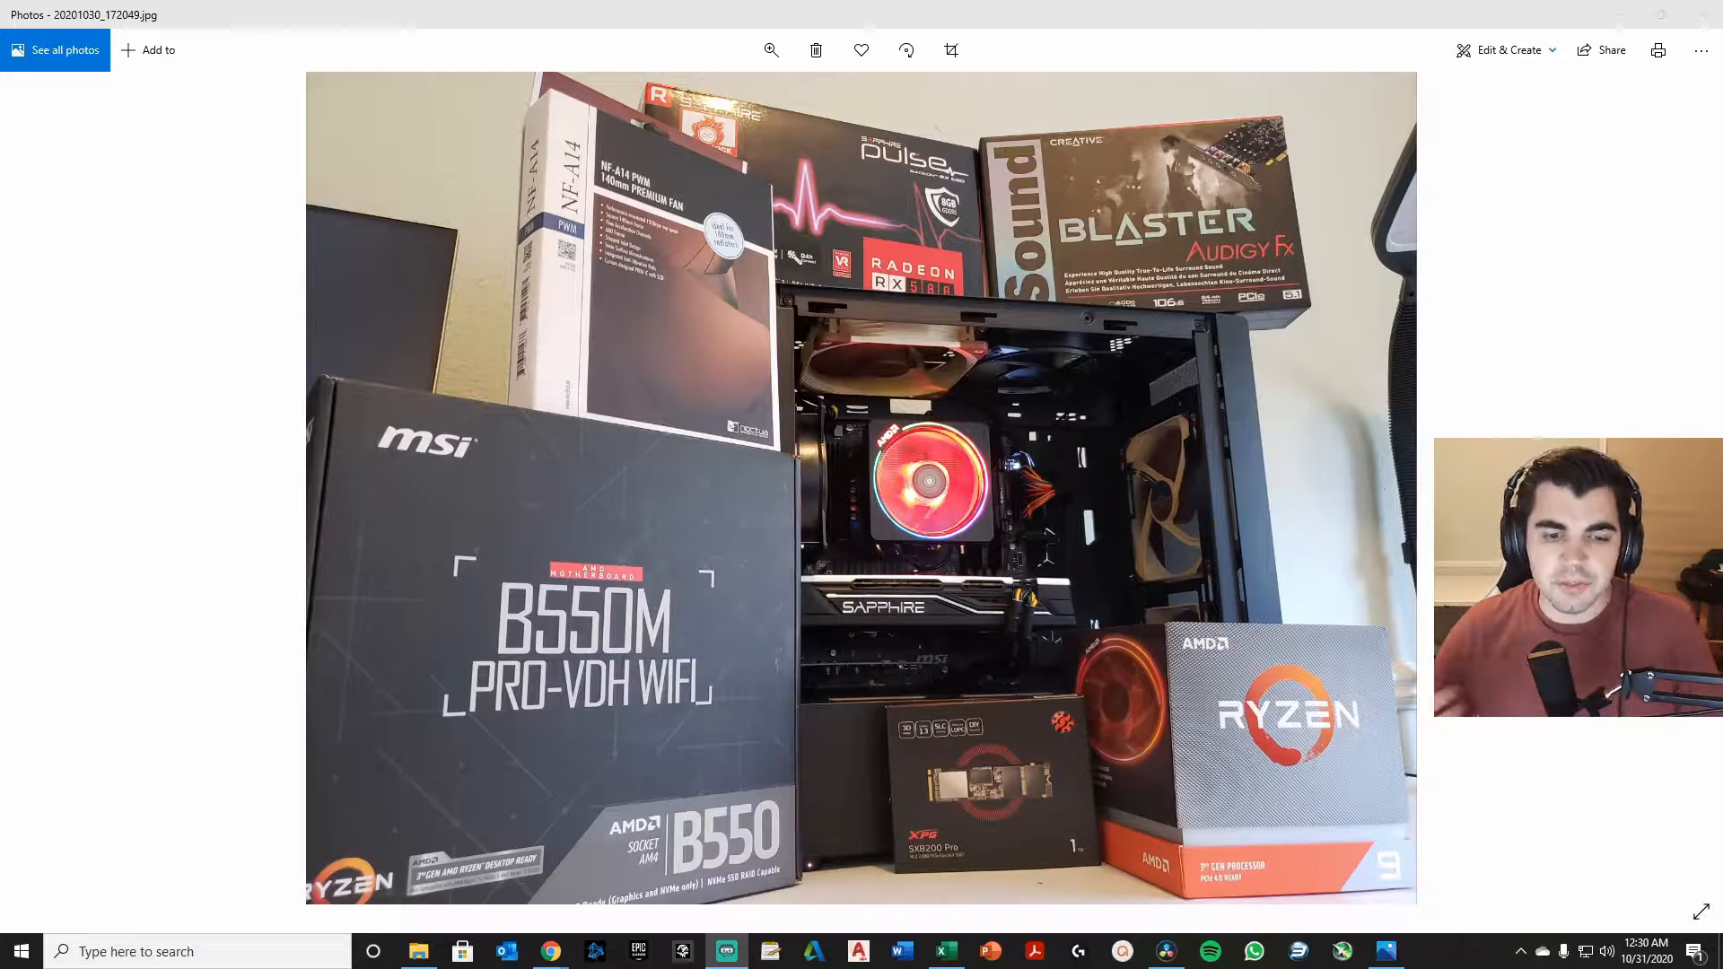
{"action": "mouse_move", "coordinate": [1577, 780]}
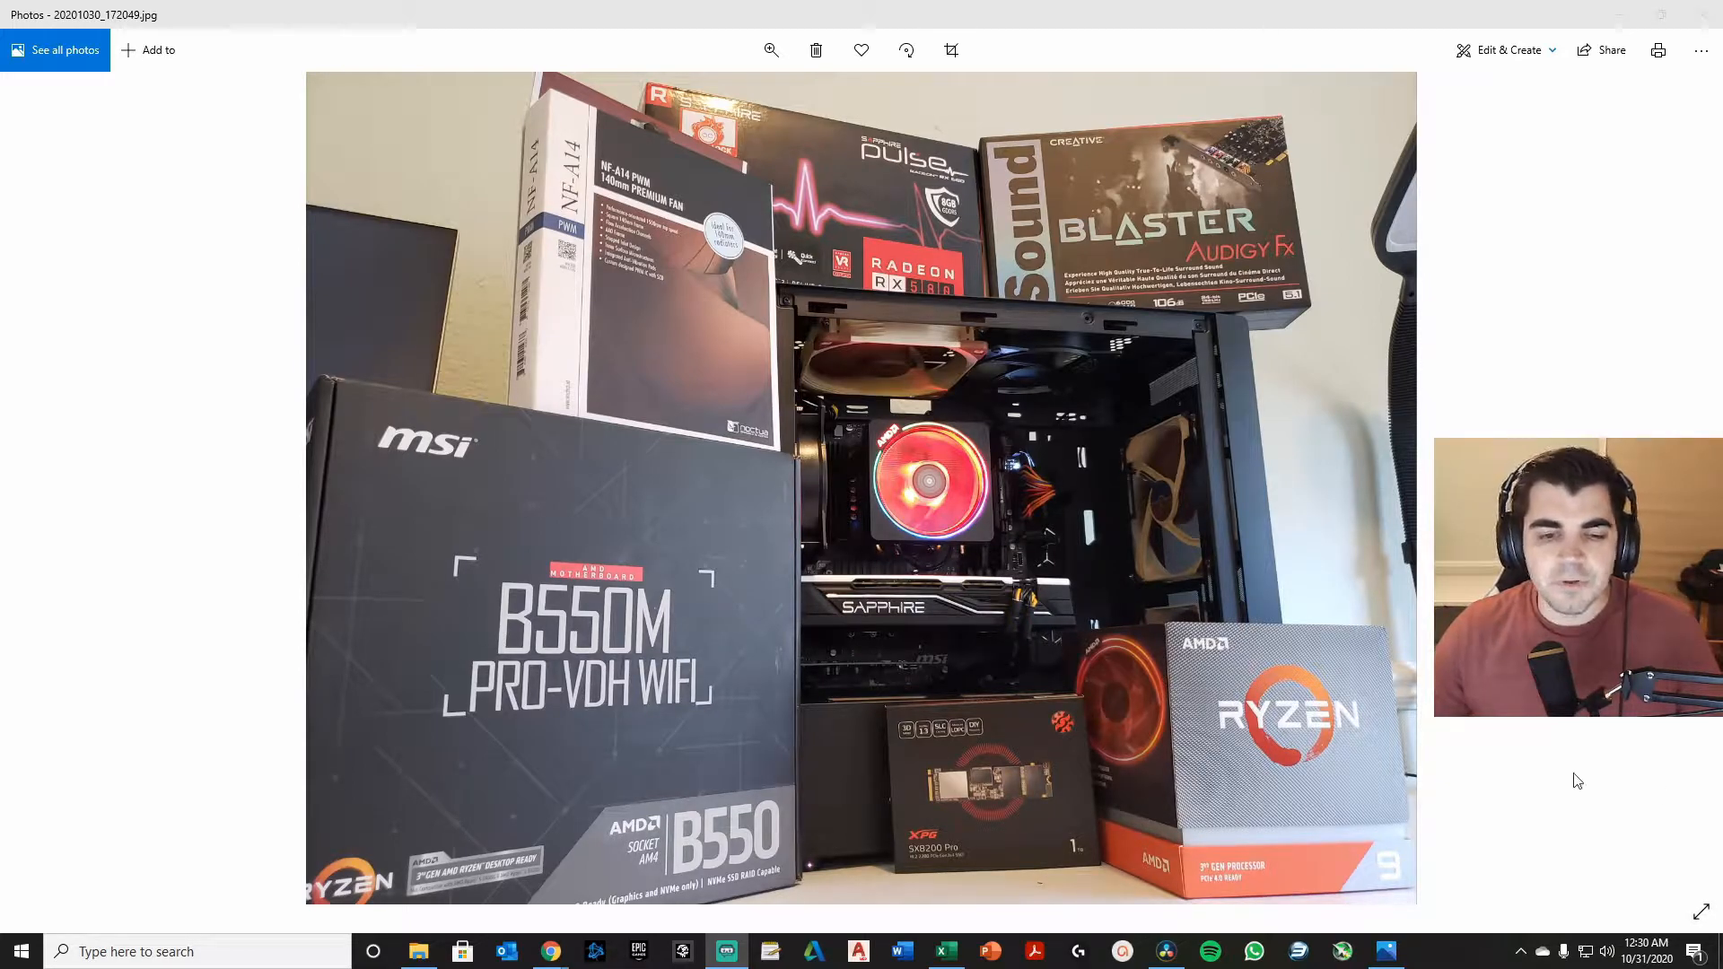
{"action": "mouse_move", "coordinate": [1279, 654]}
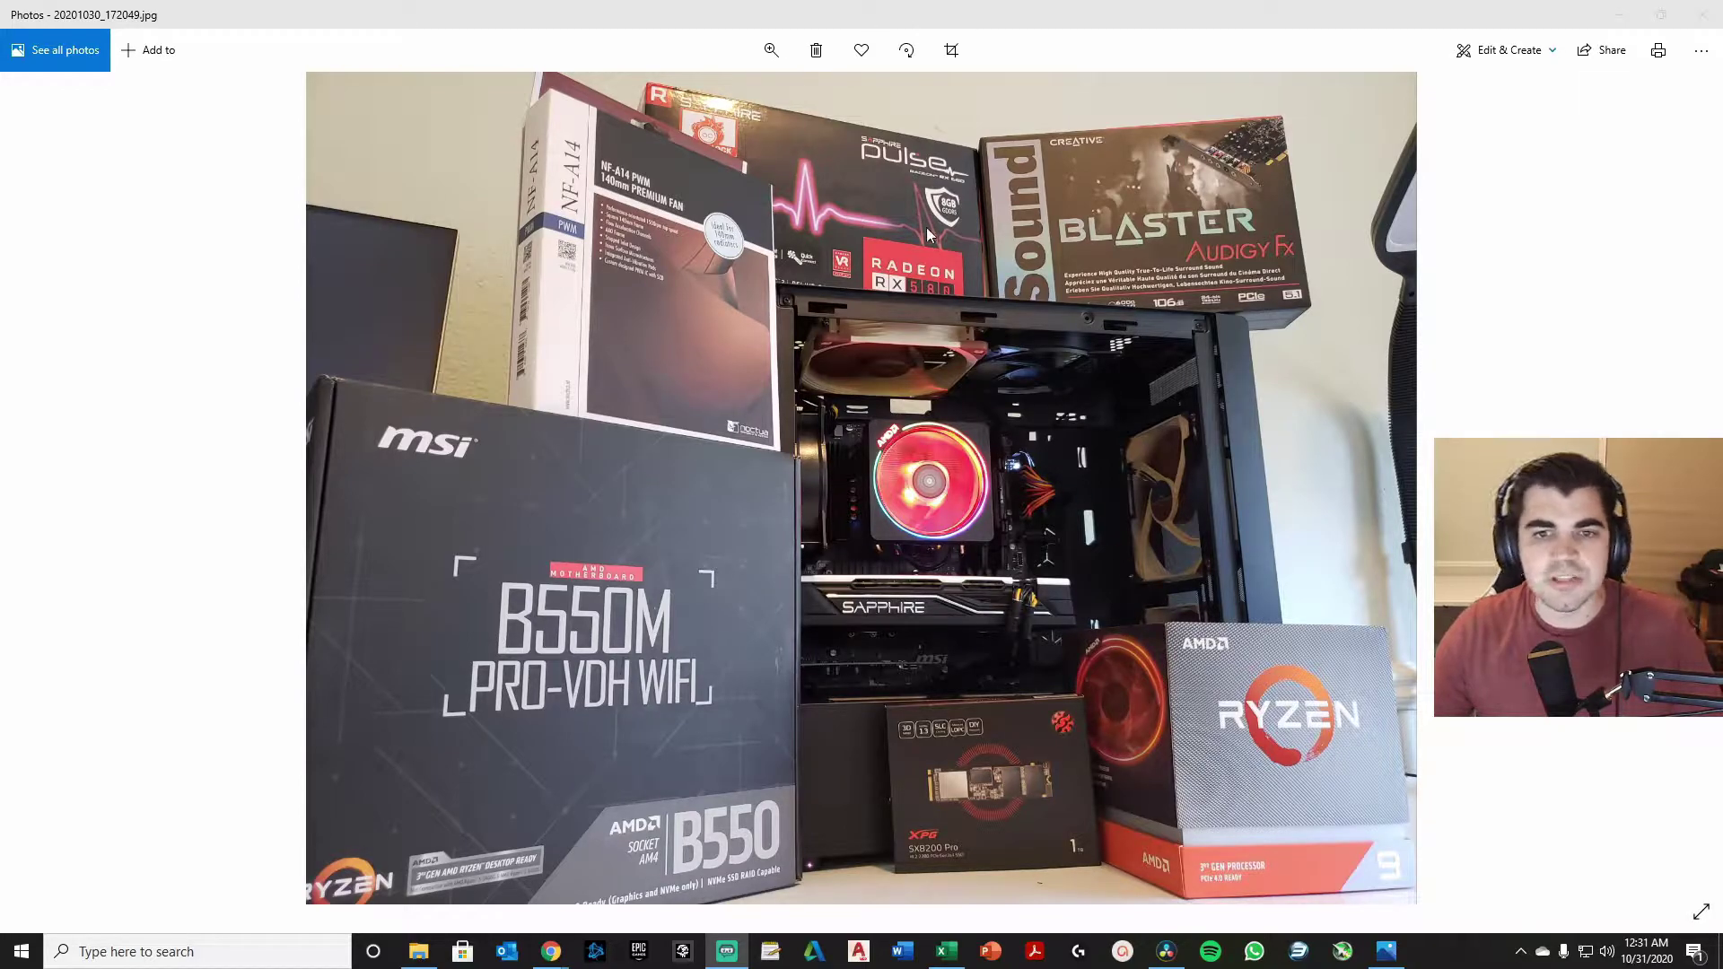
{"action": "mouse_move", "coordinate": [870, 238]}
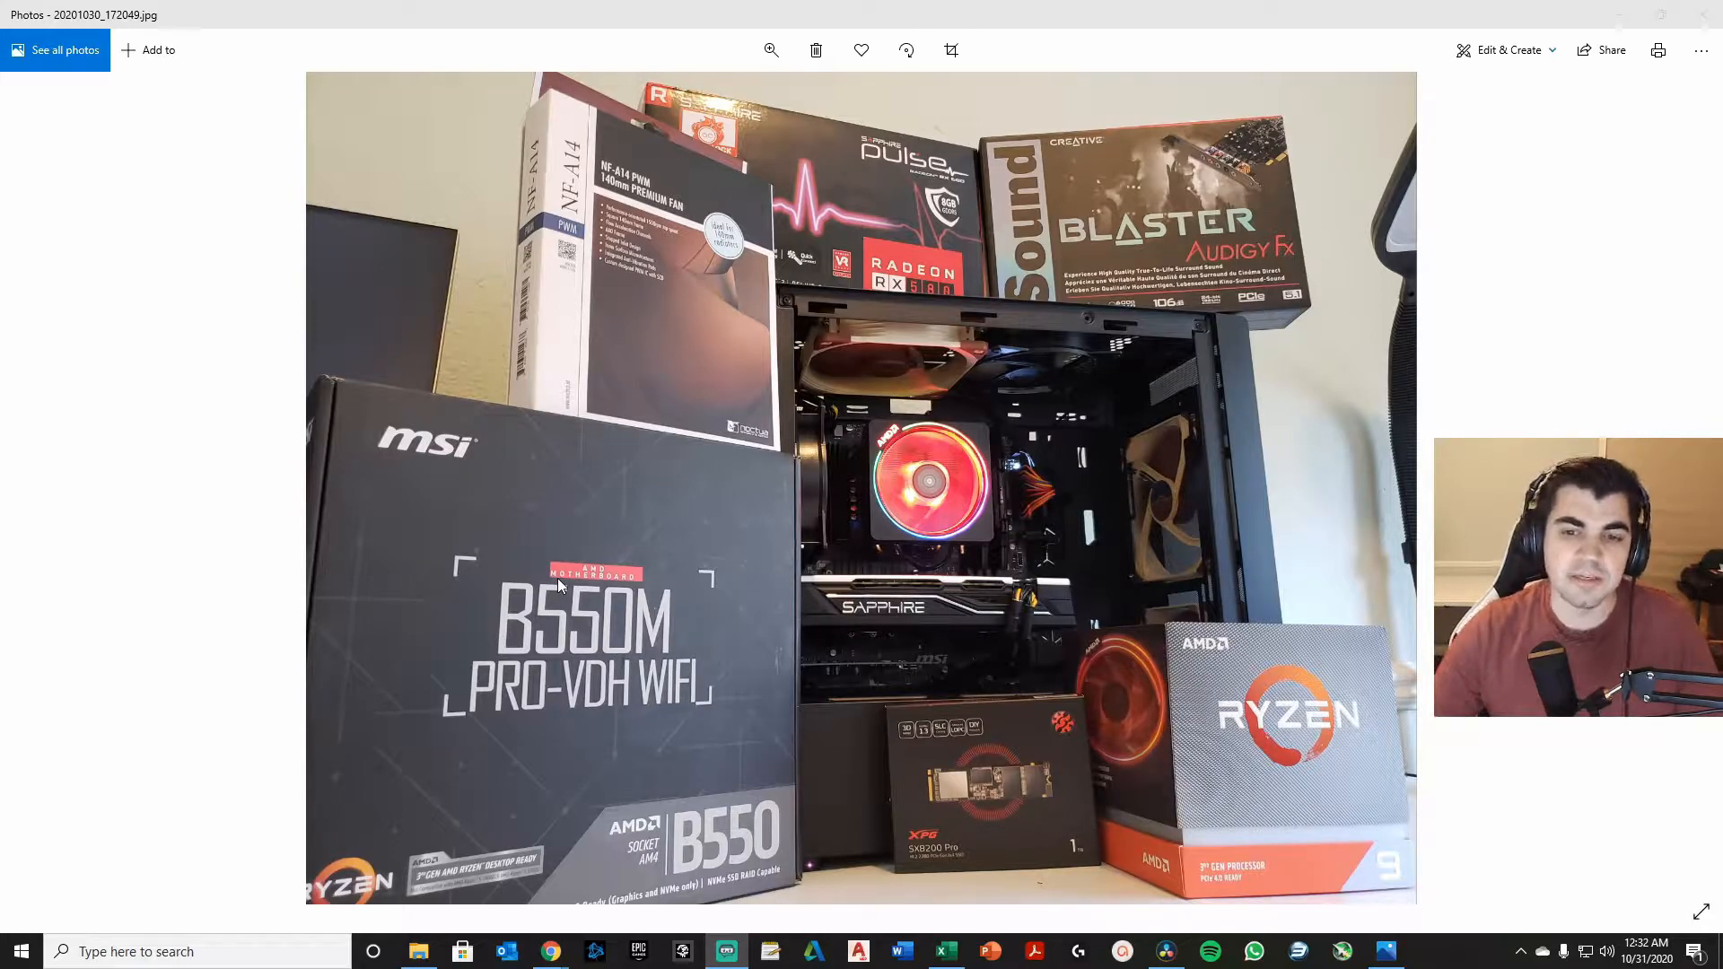
{"action": "mouse_move", "coordinate": [733, 645]}
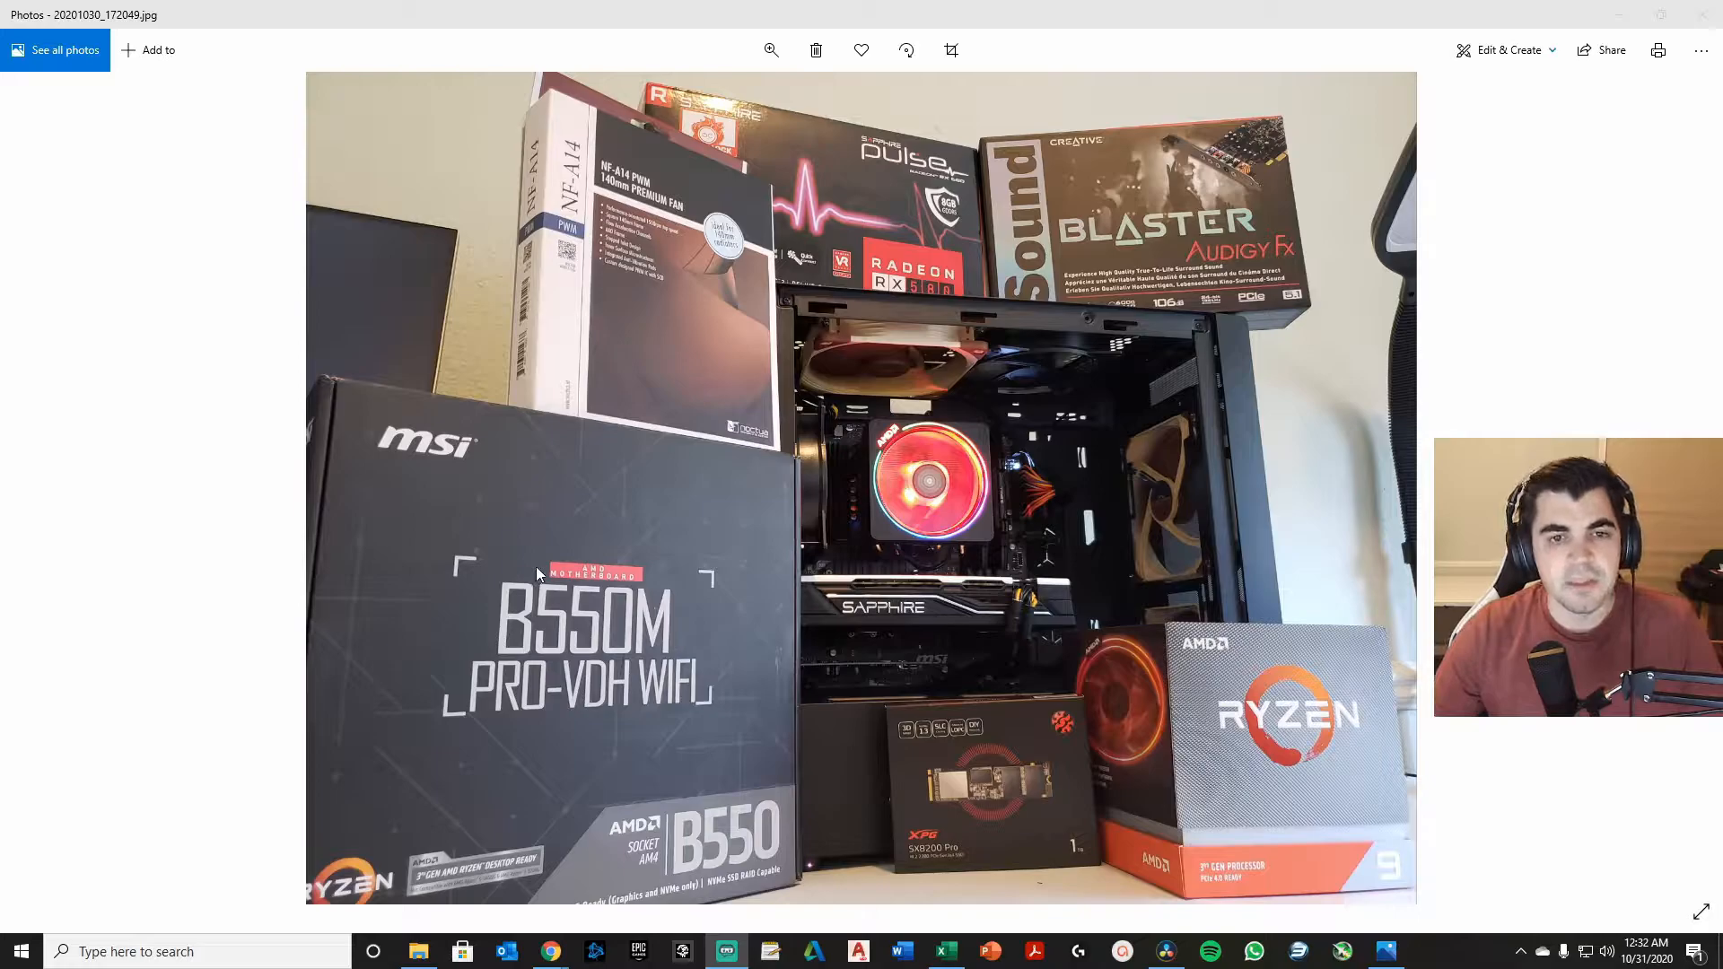
{"action": "mouse_move", "coordinate": [609, 322]}
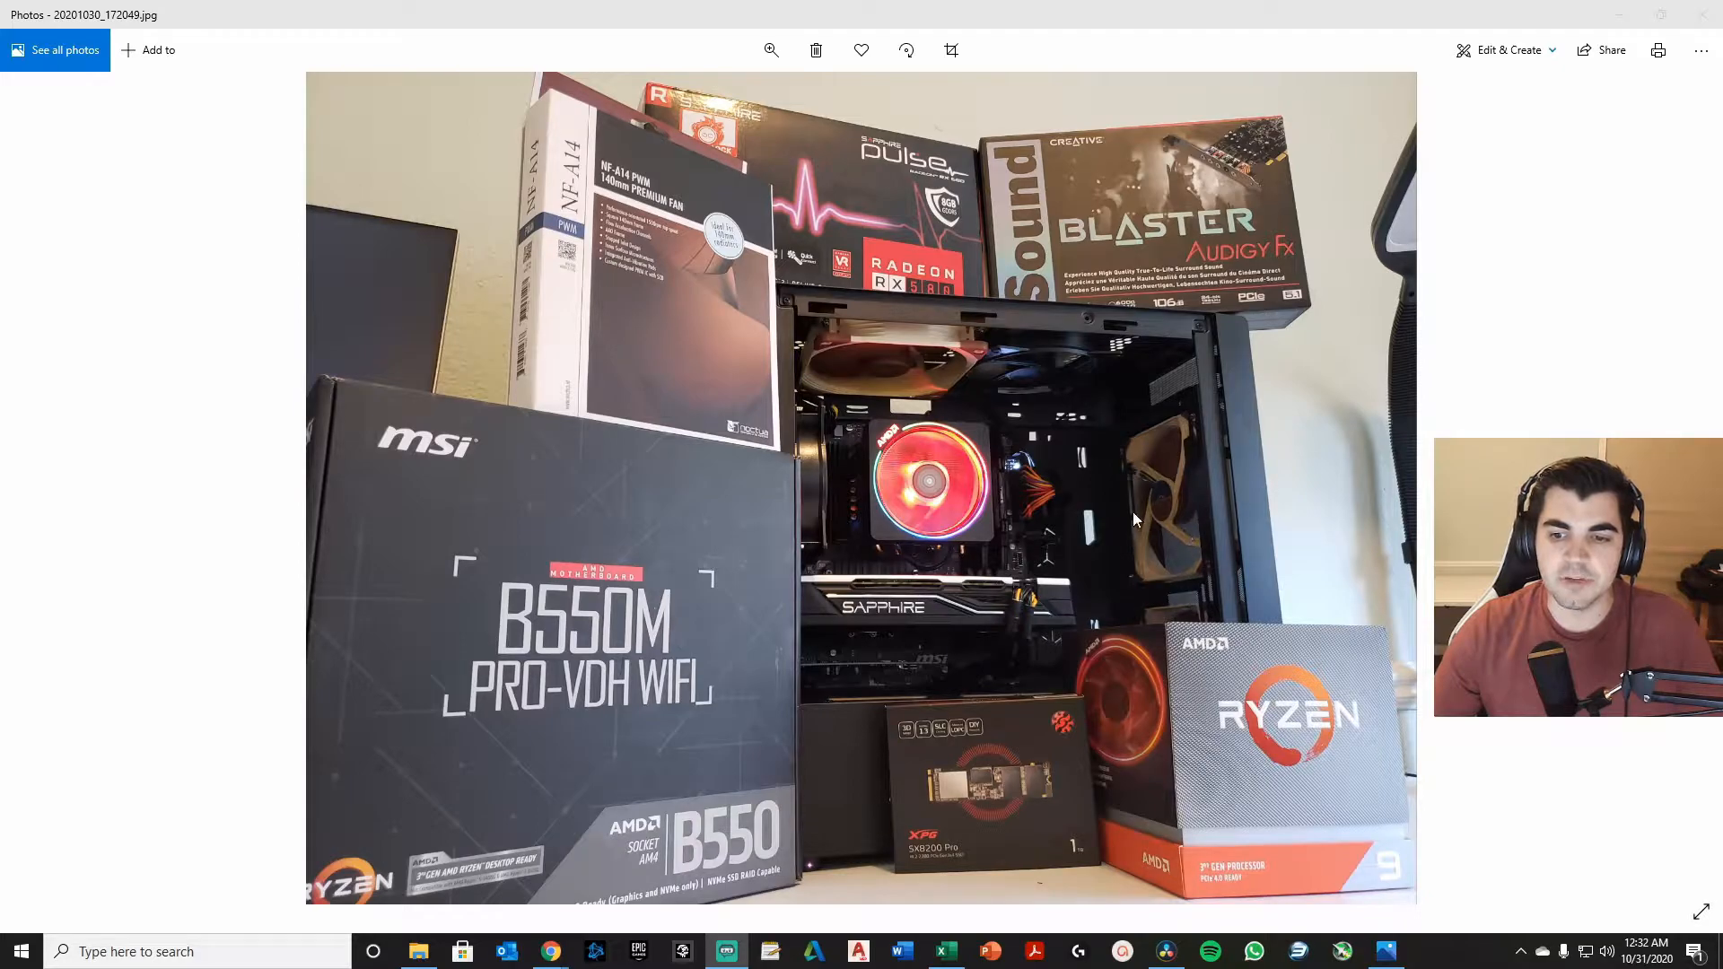
{"action": "mouse_move", "coordinate": [923, 361]}
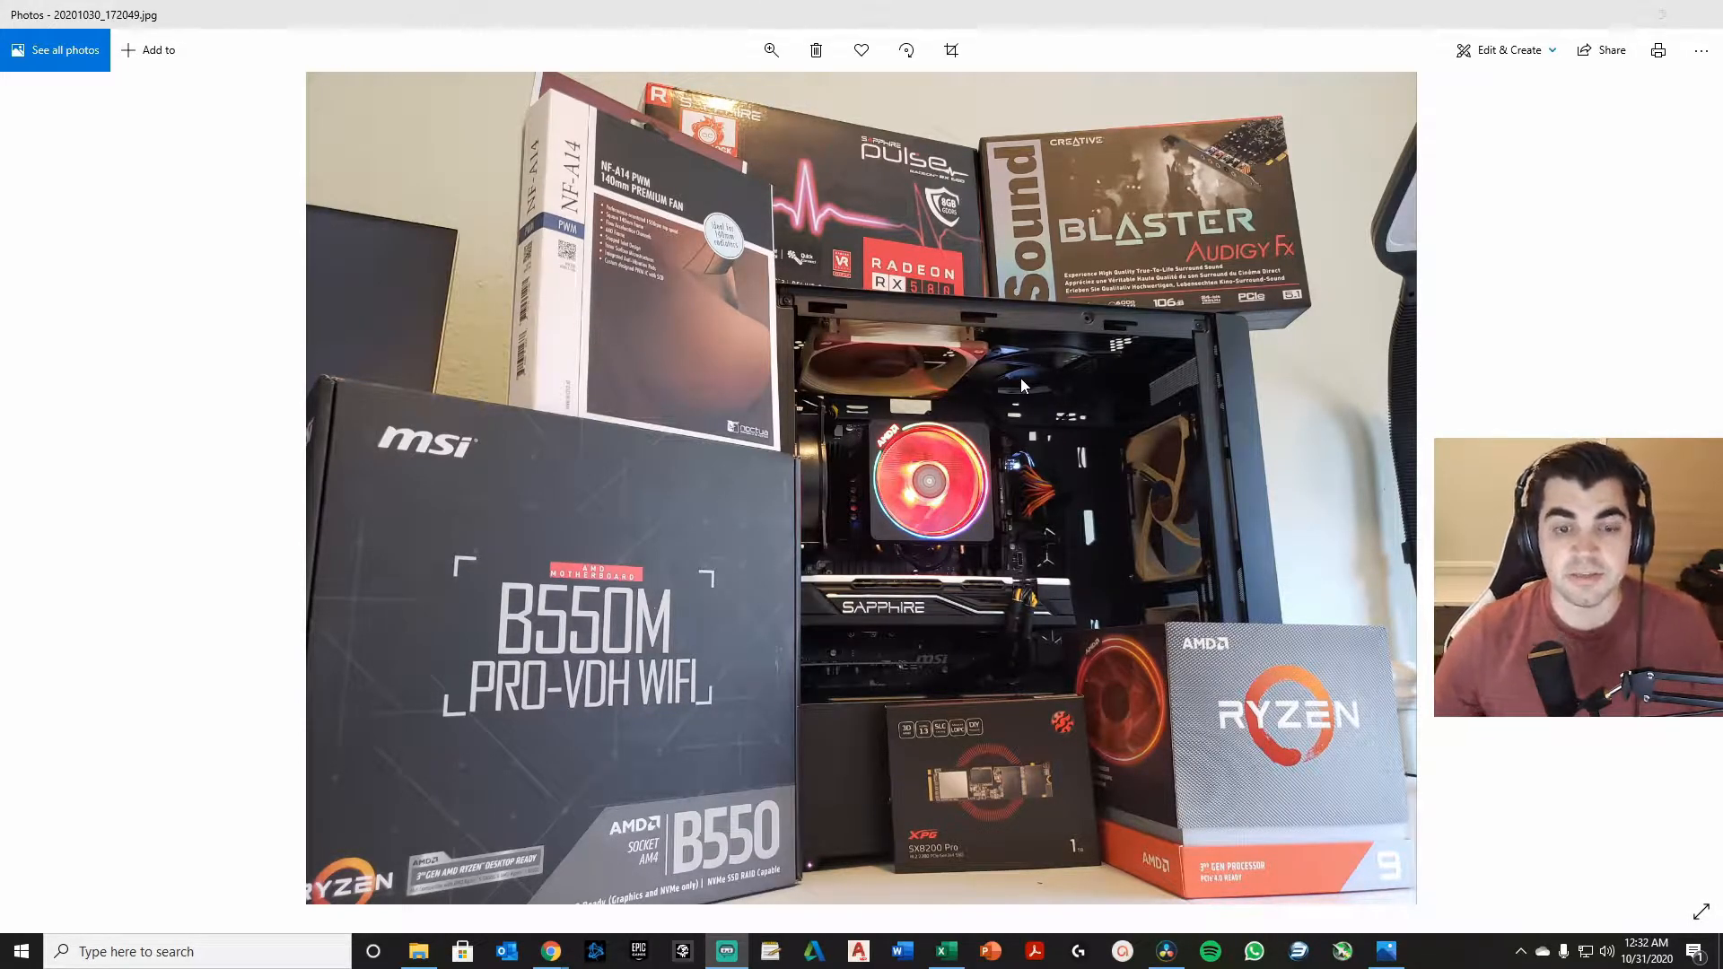
{"action": "mouse_move", "coordinate": [1000, 538]}
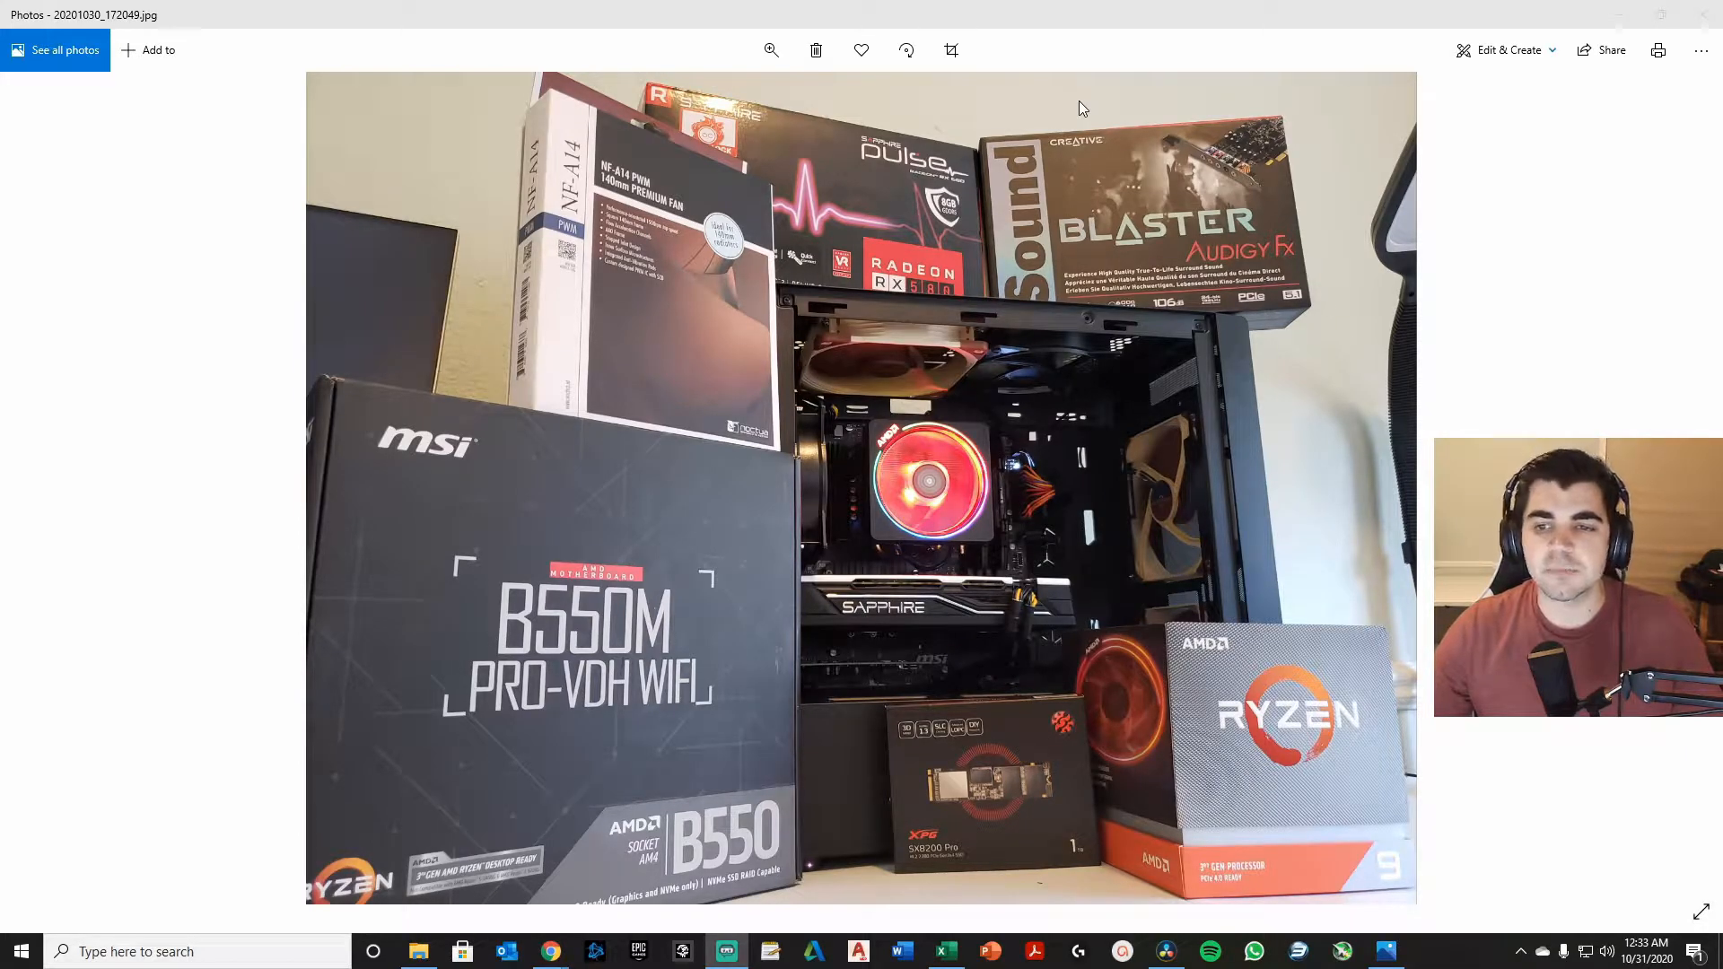
{"action": "mouse_move", "coordinate": [1156, 335]}
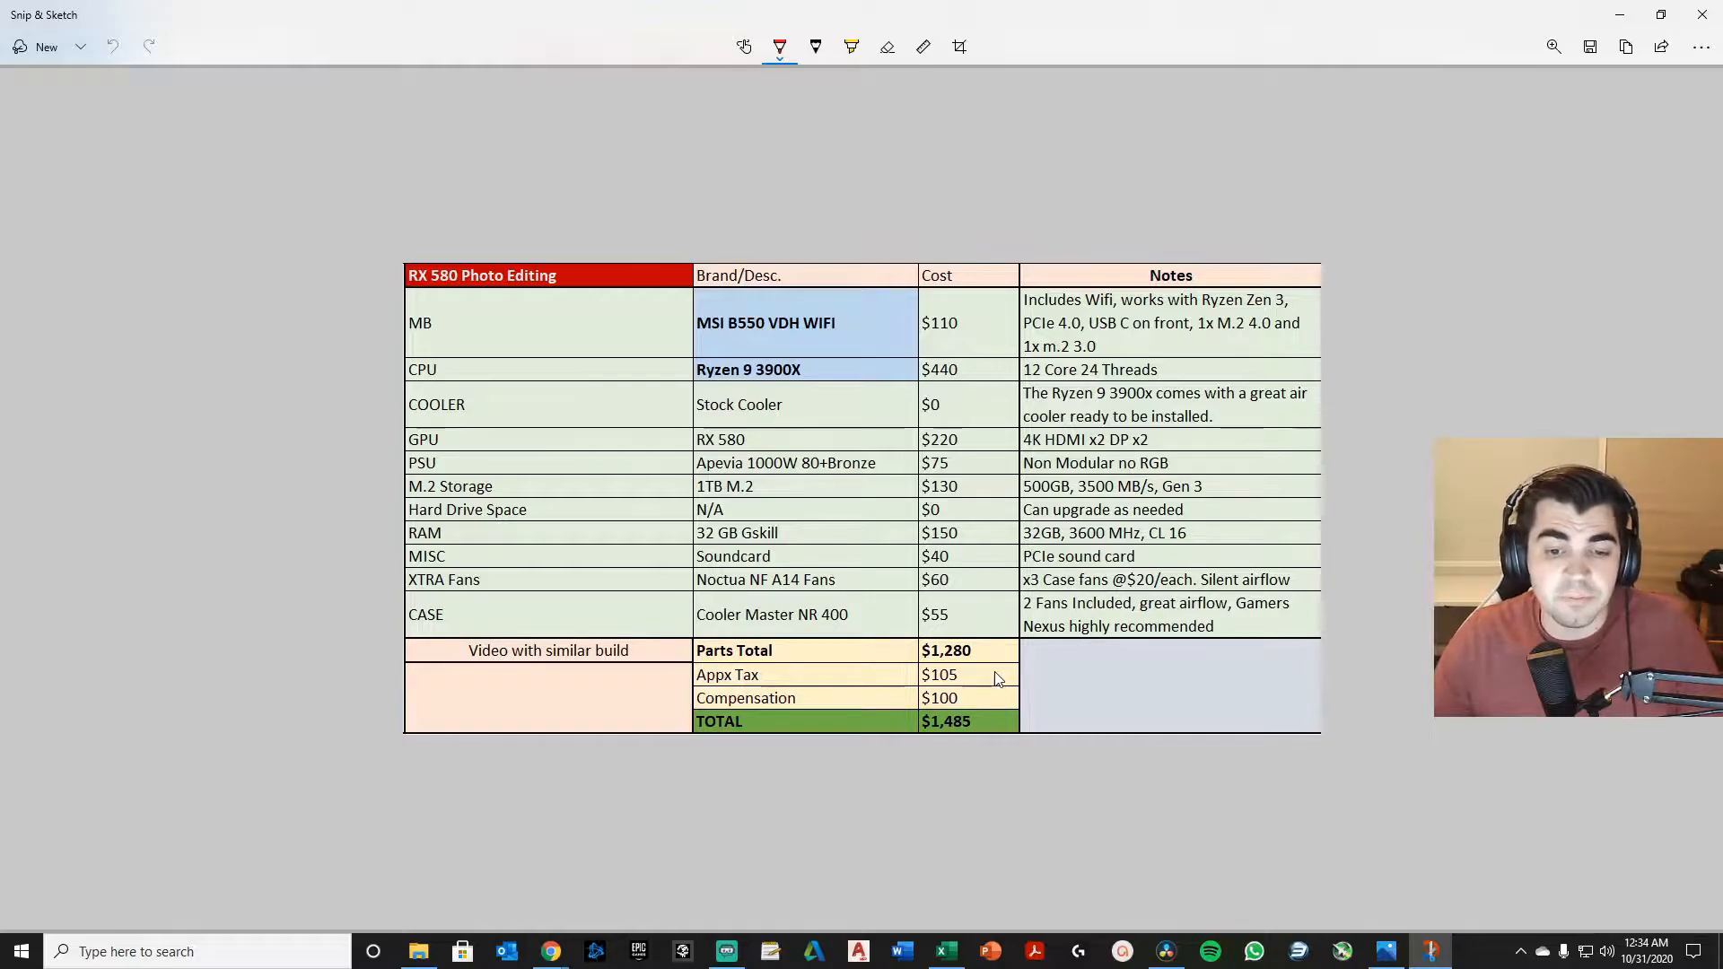
{"action": "mouse_move", "coordinate": [988, 722]}
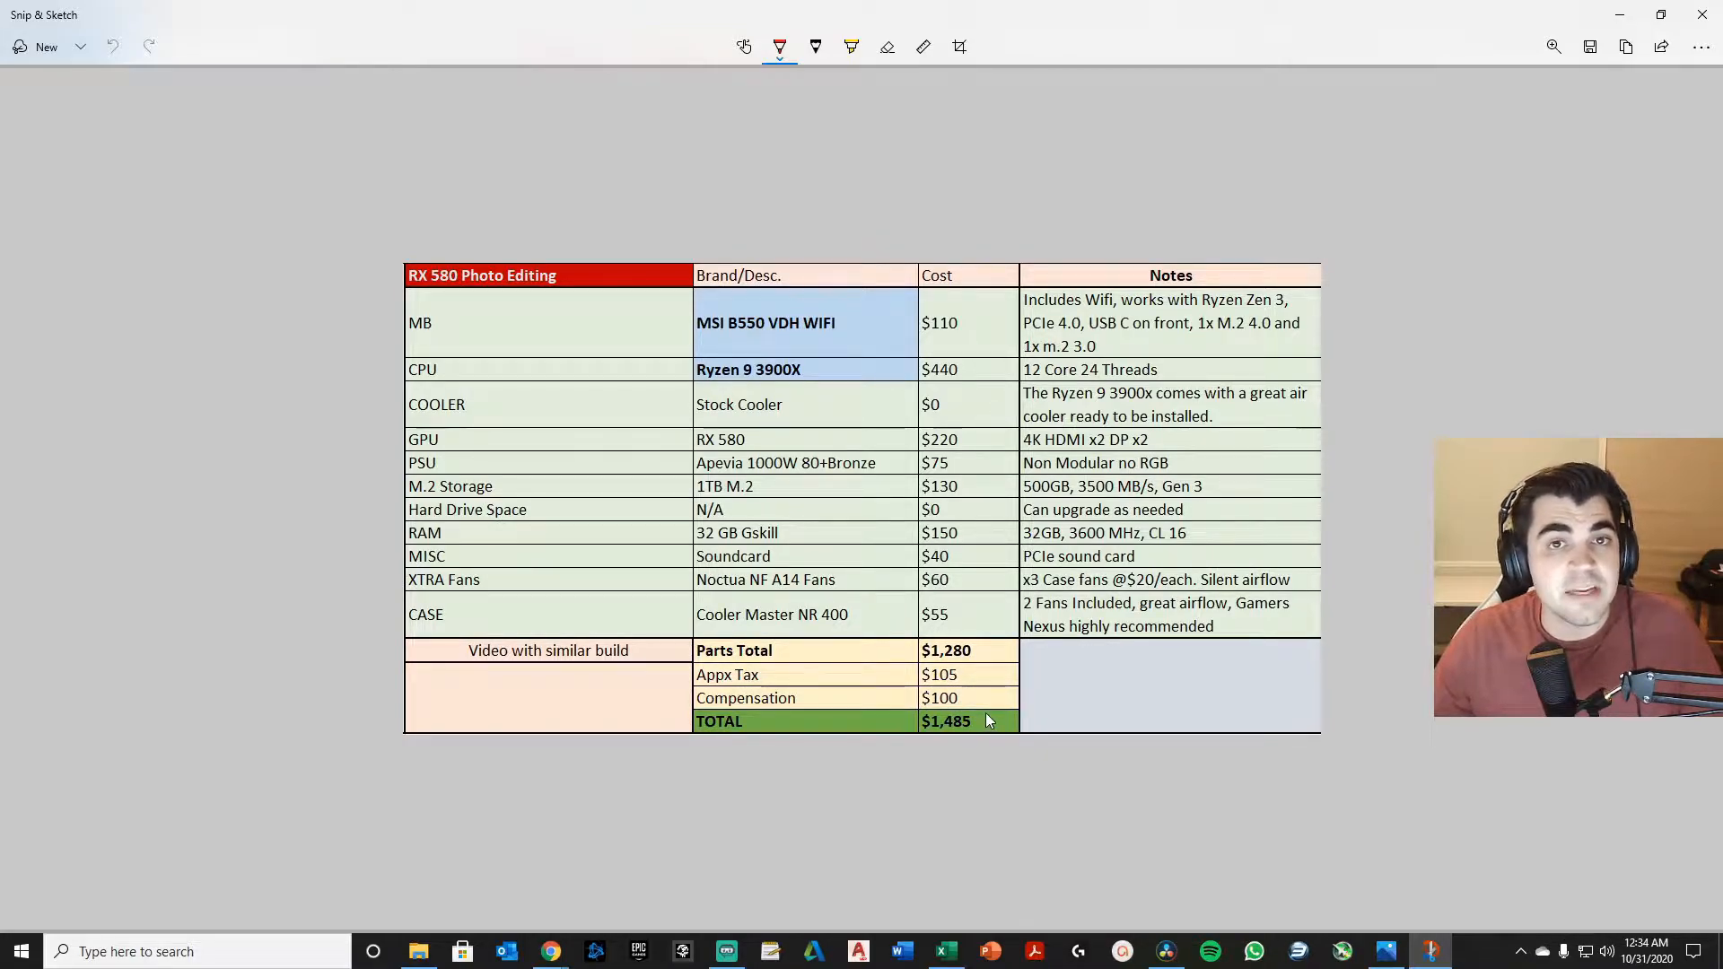
{"action": "mouse_move", "coordinate": [969, 699]}
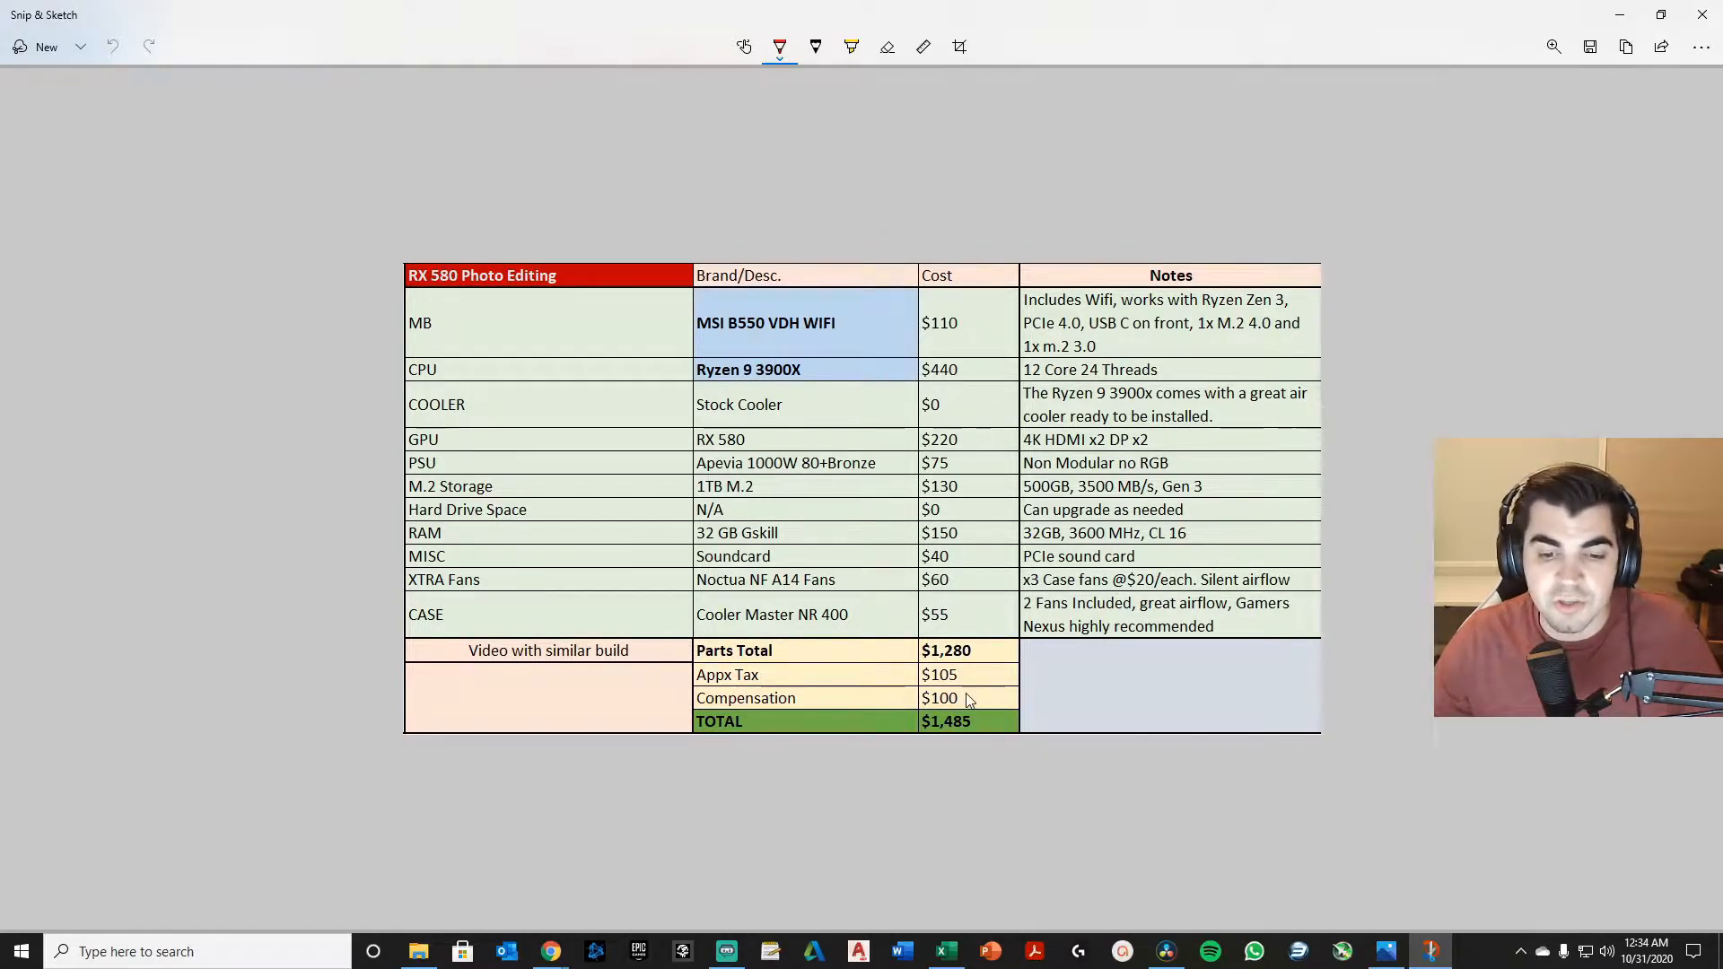
{"action": "mouse_move", "coordinate": [884, 713]}
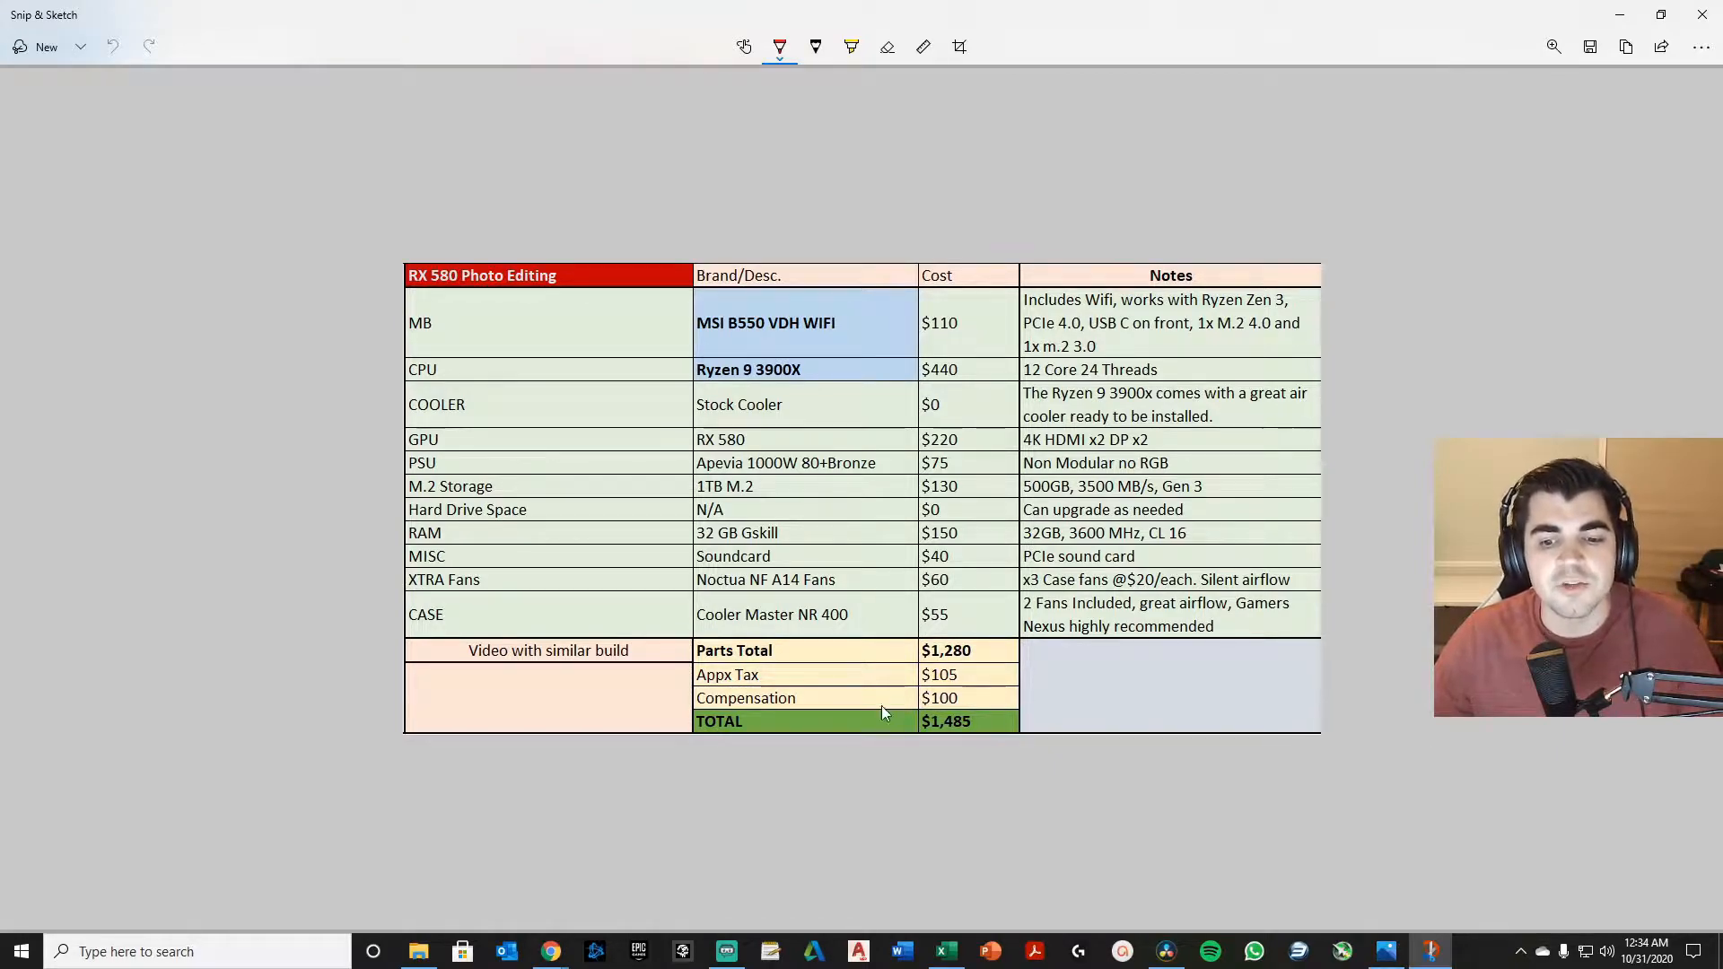
{"action": "mouse_move", "coordinate": [954, 782]}
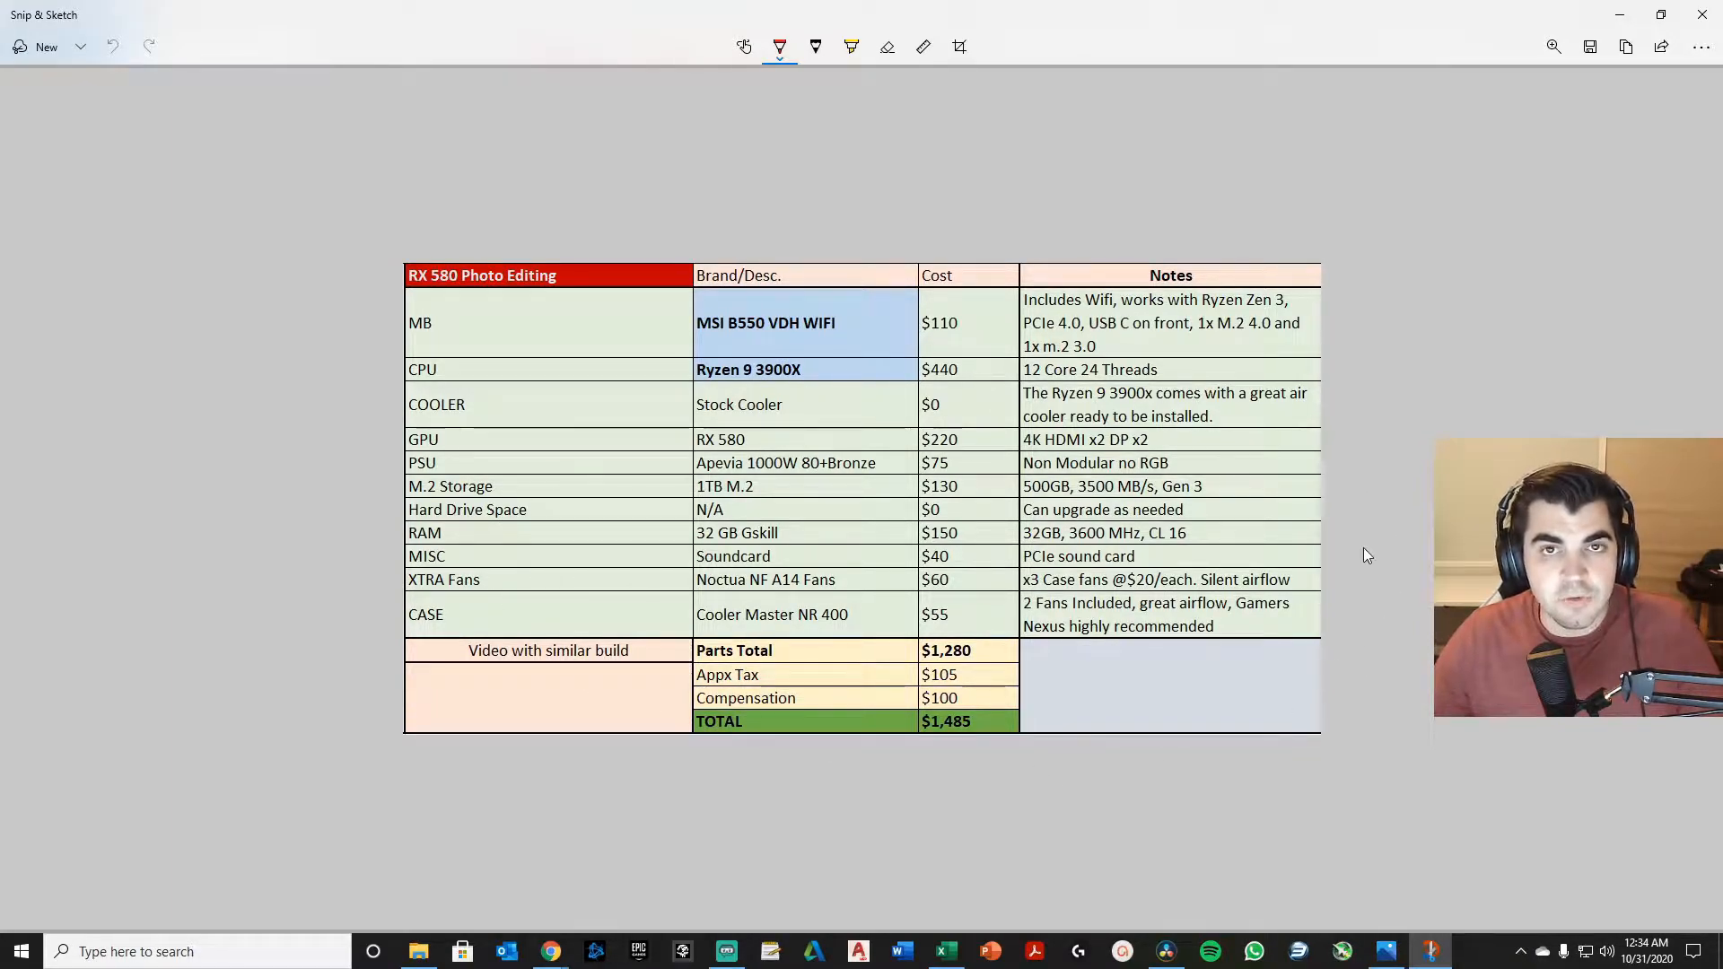
{"action": "mouse_move", "coordinate": [1048, 598]}
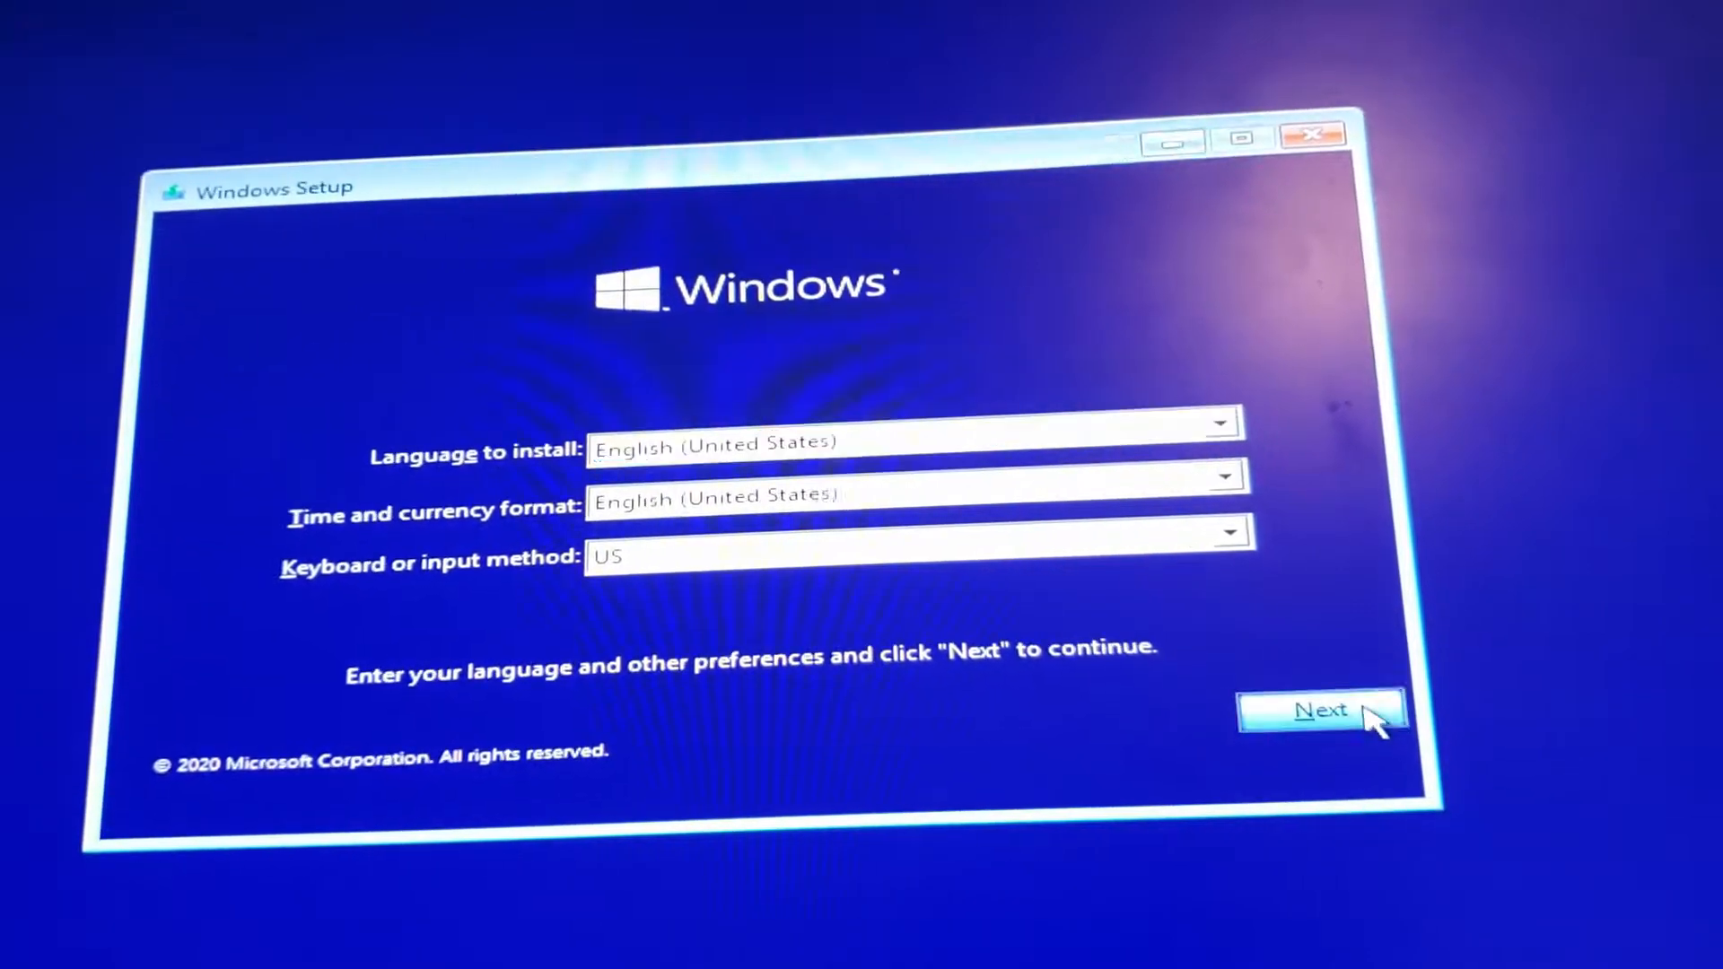
- Skip the product key, choose Windows 10 Home, and accept the license terms
{"action": "left_click", "coordinate": [1322, 710]}
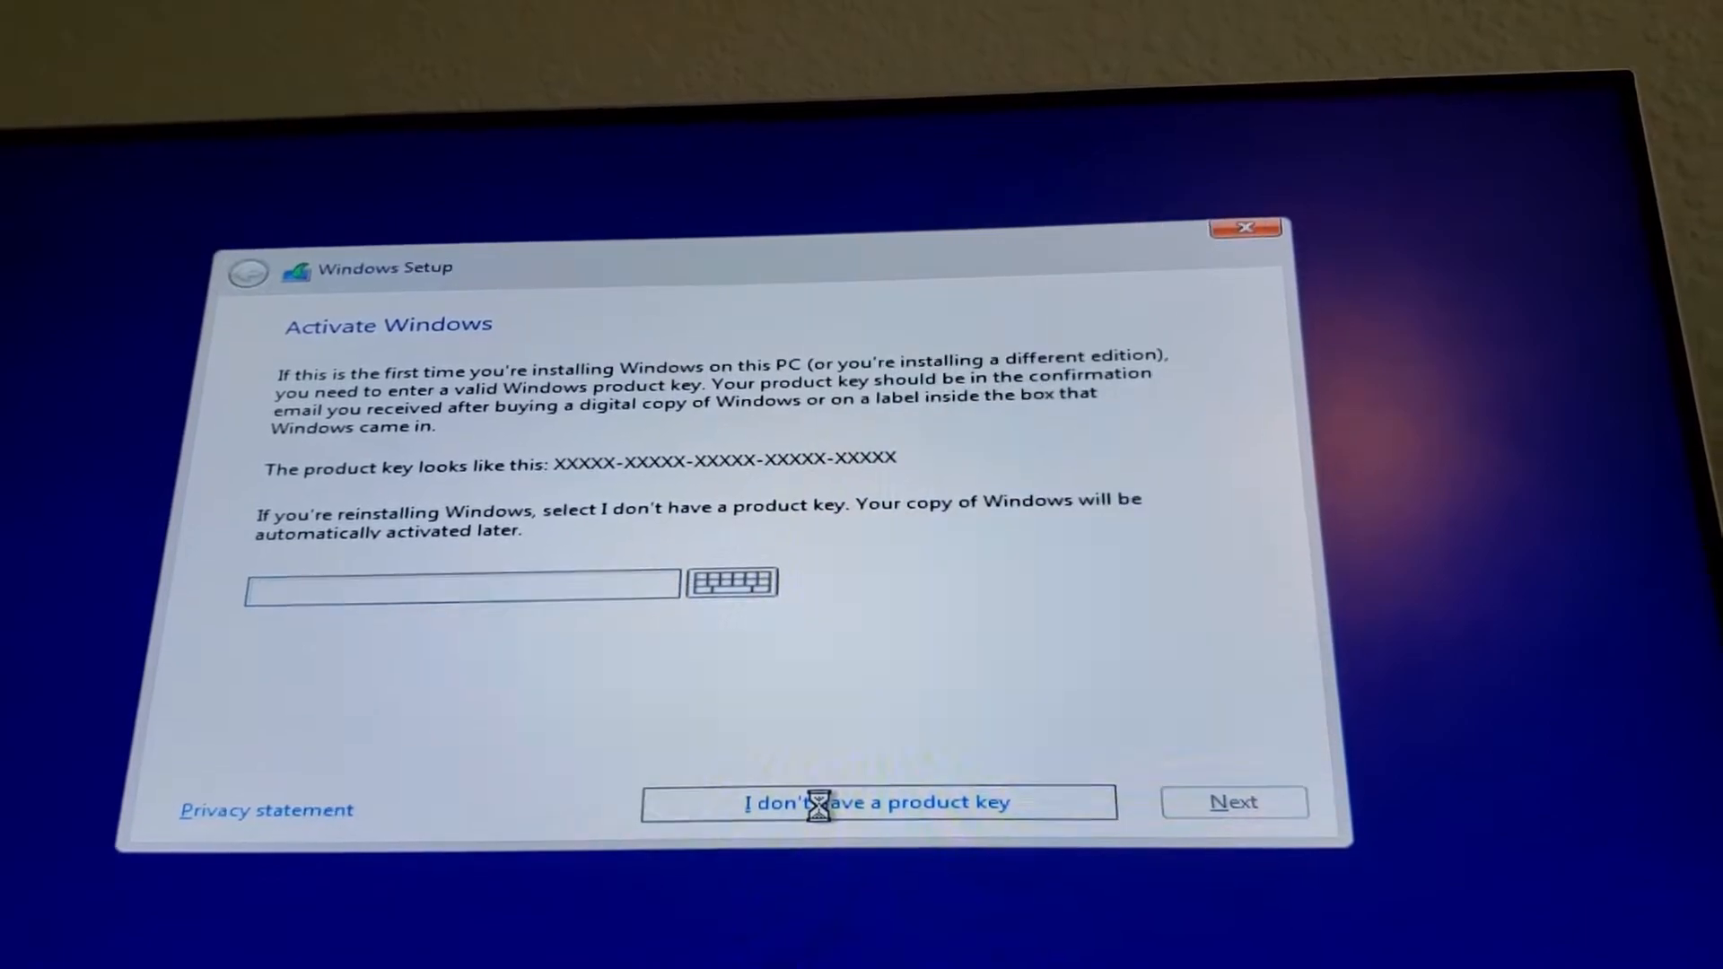
{"action": "left_click", "coordinate": [879, 802]}
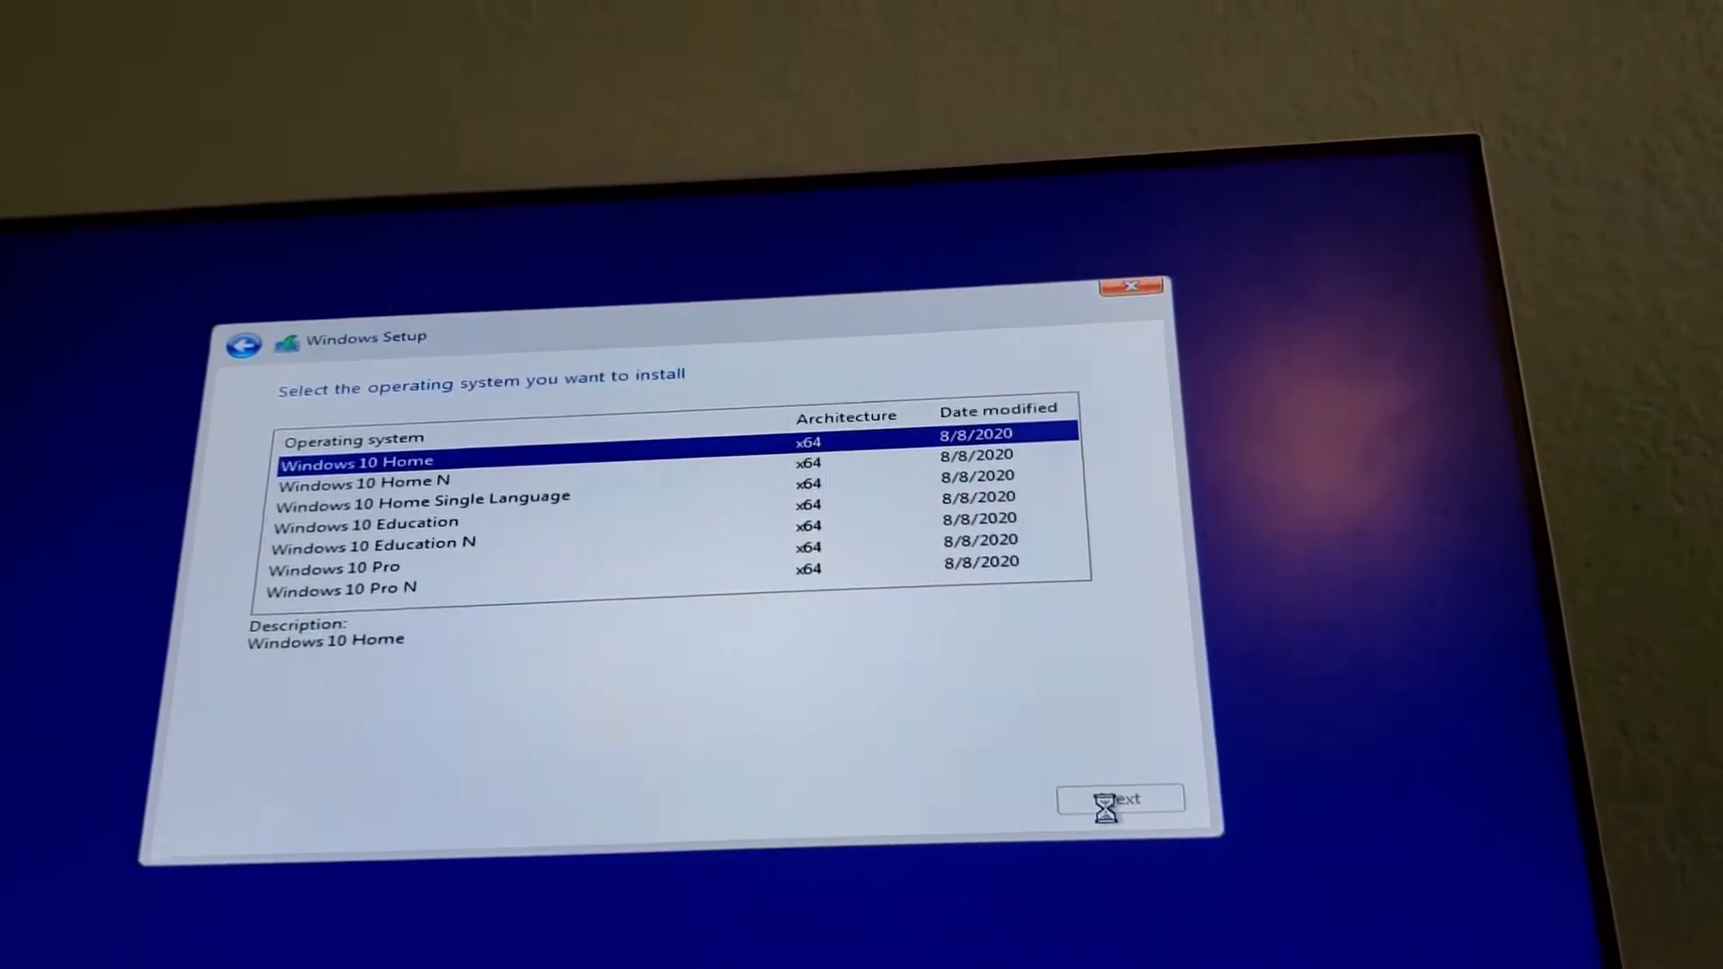
{"action": "left_click", "coordinate": [1120, 799]}
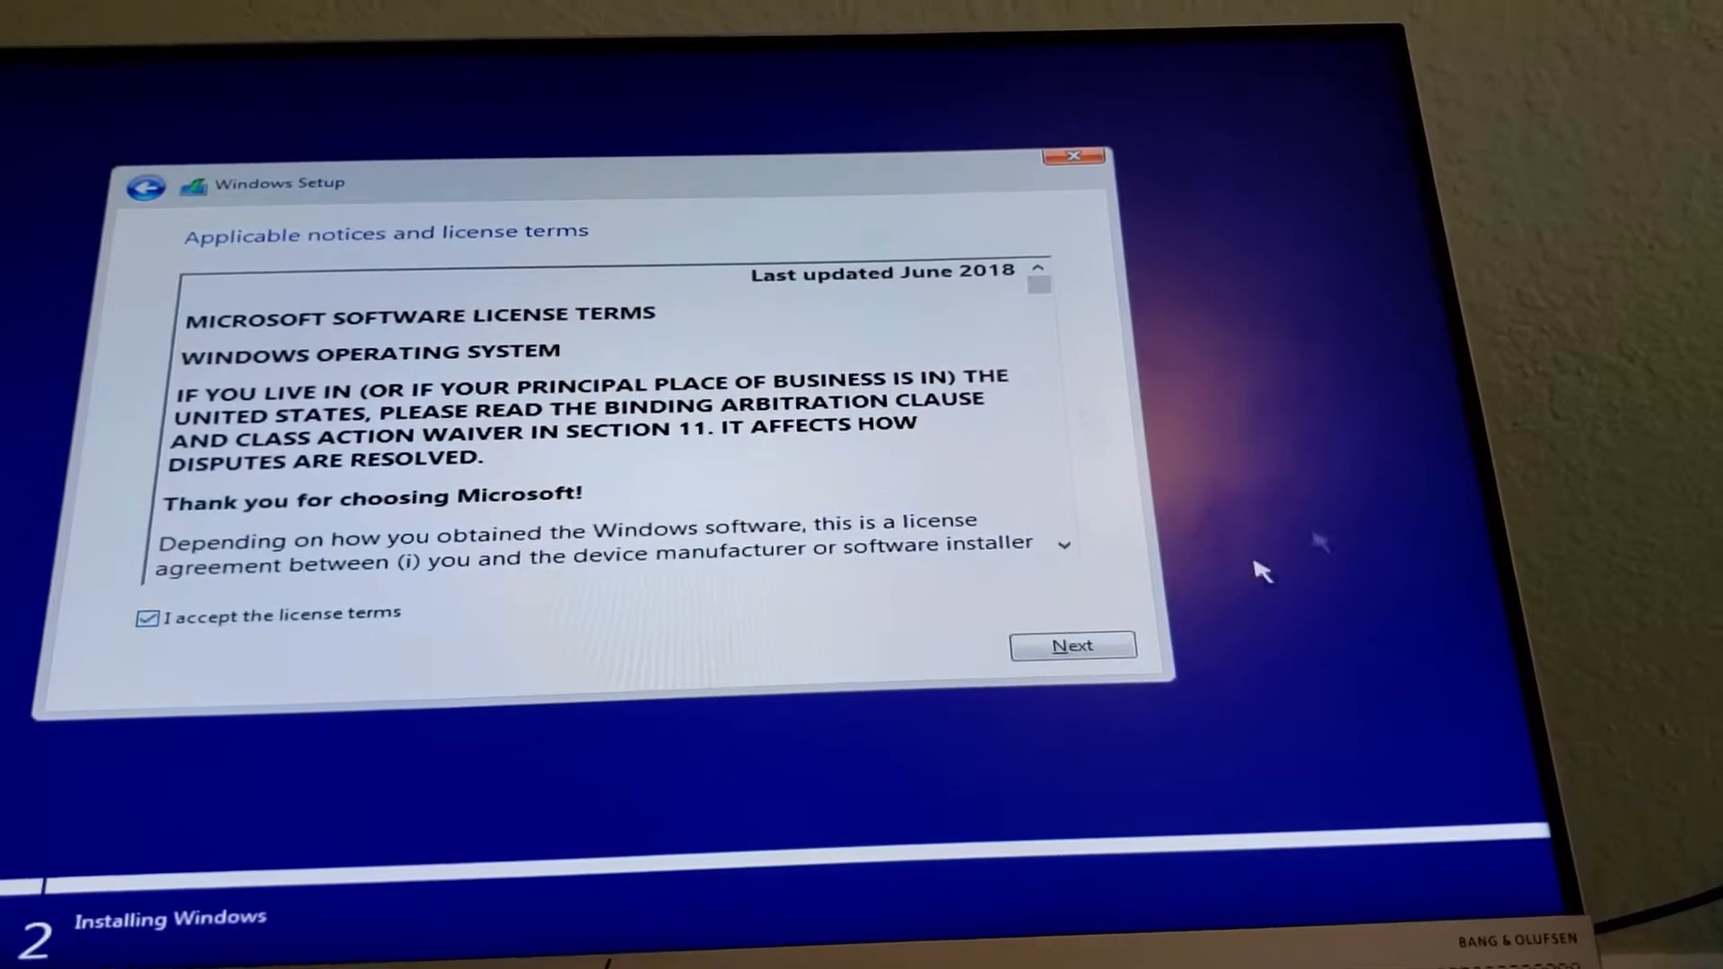
{"action": "left_click", "coordinate": [1074, 645]}
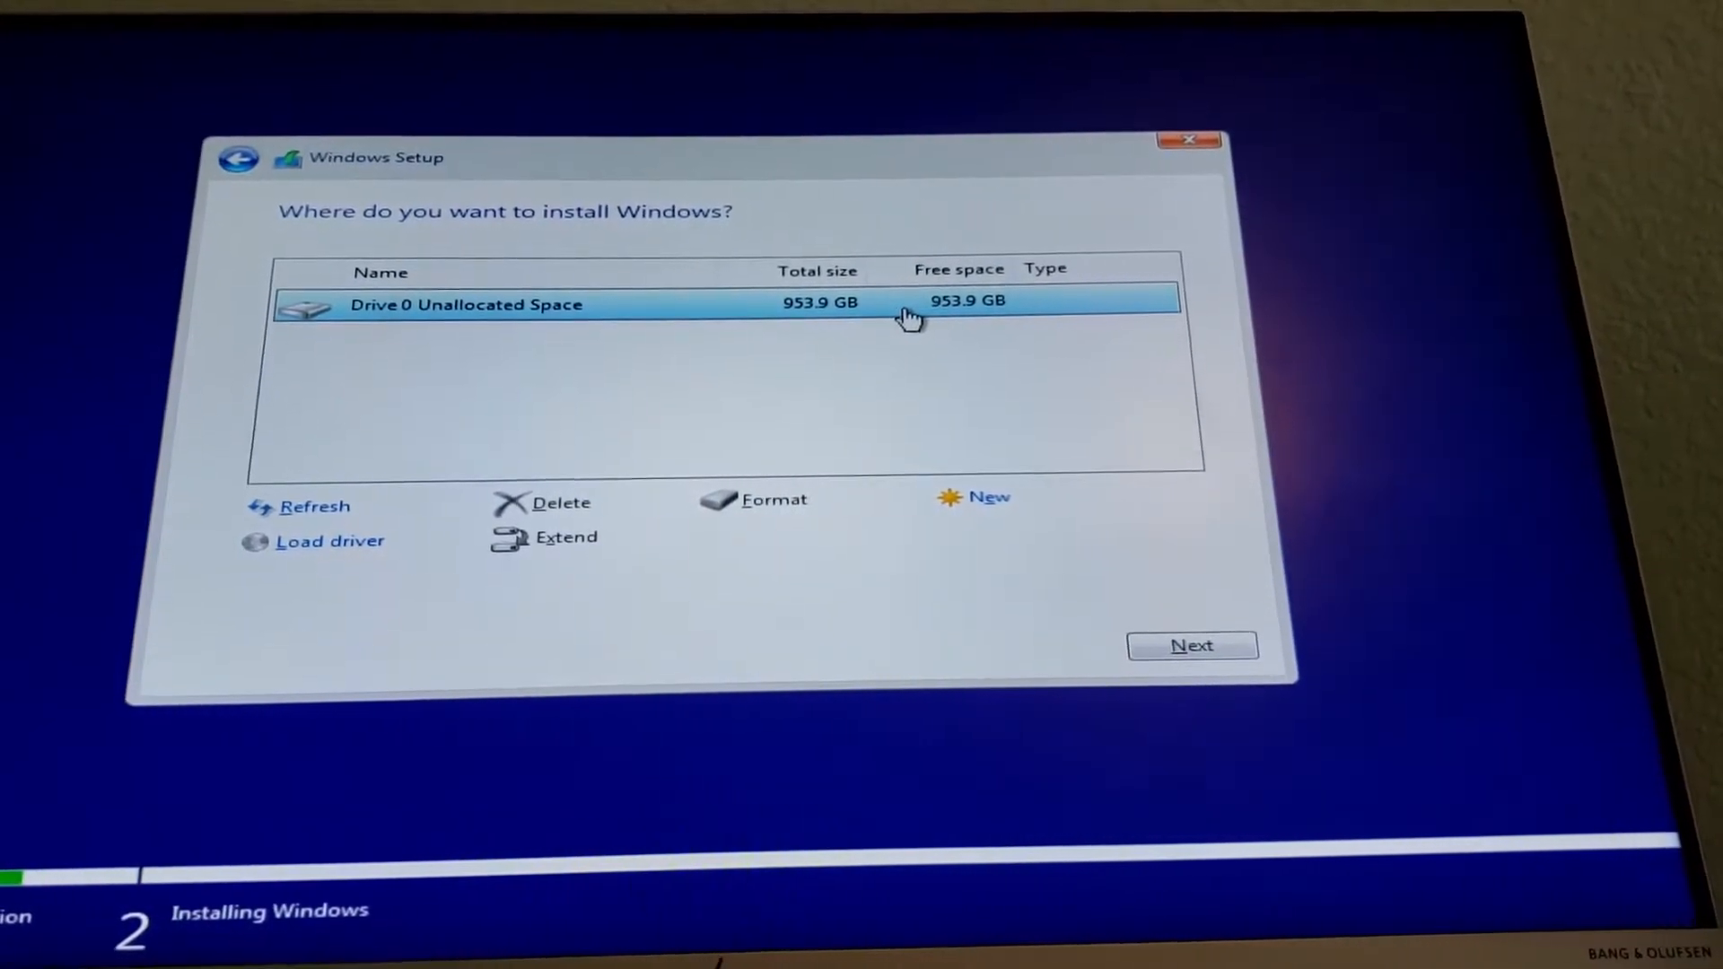
- Install Windows onto Drive 0's unallocated space
{"action": "left_click", "coordinate": [1193, 646]}
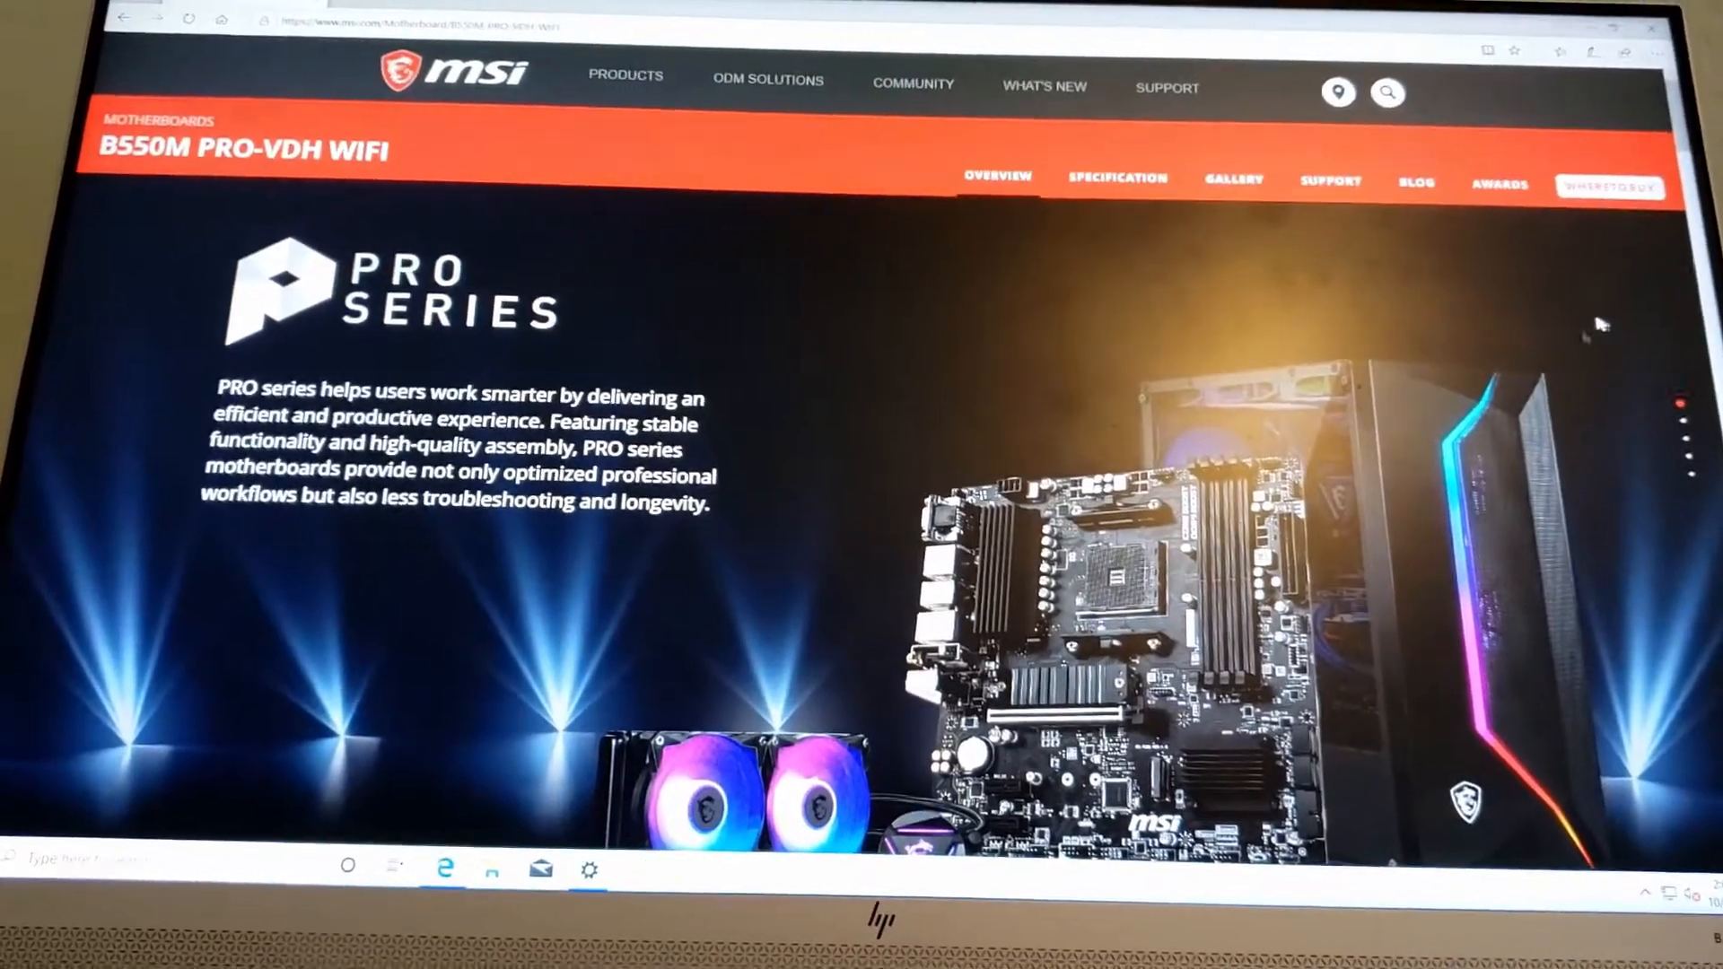
- Browse the B550M PRO-VDH WIFI support downloads, expanding the On-Board PIDE/SATA Drivers category
{"action": "left_click", "coordinate": [589, 870]}
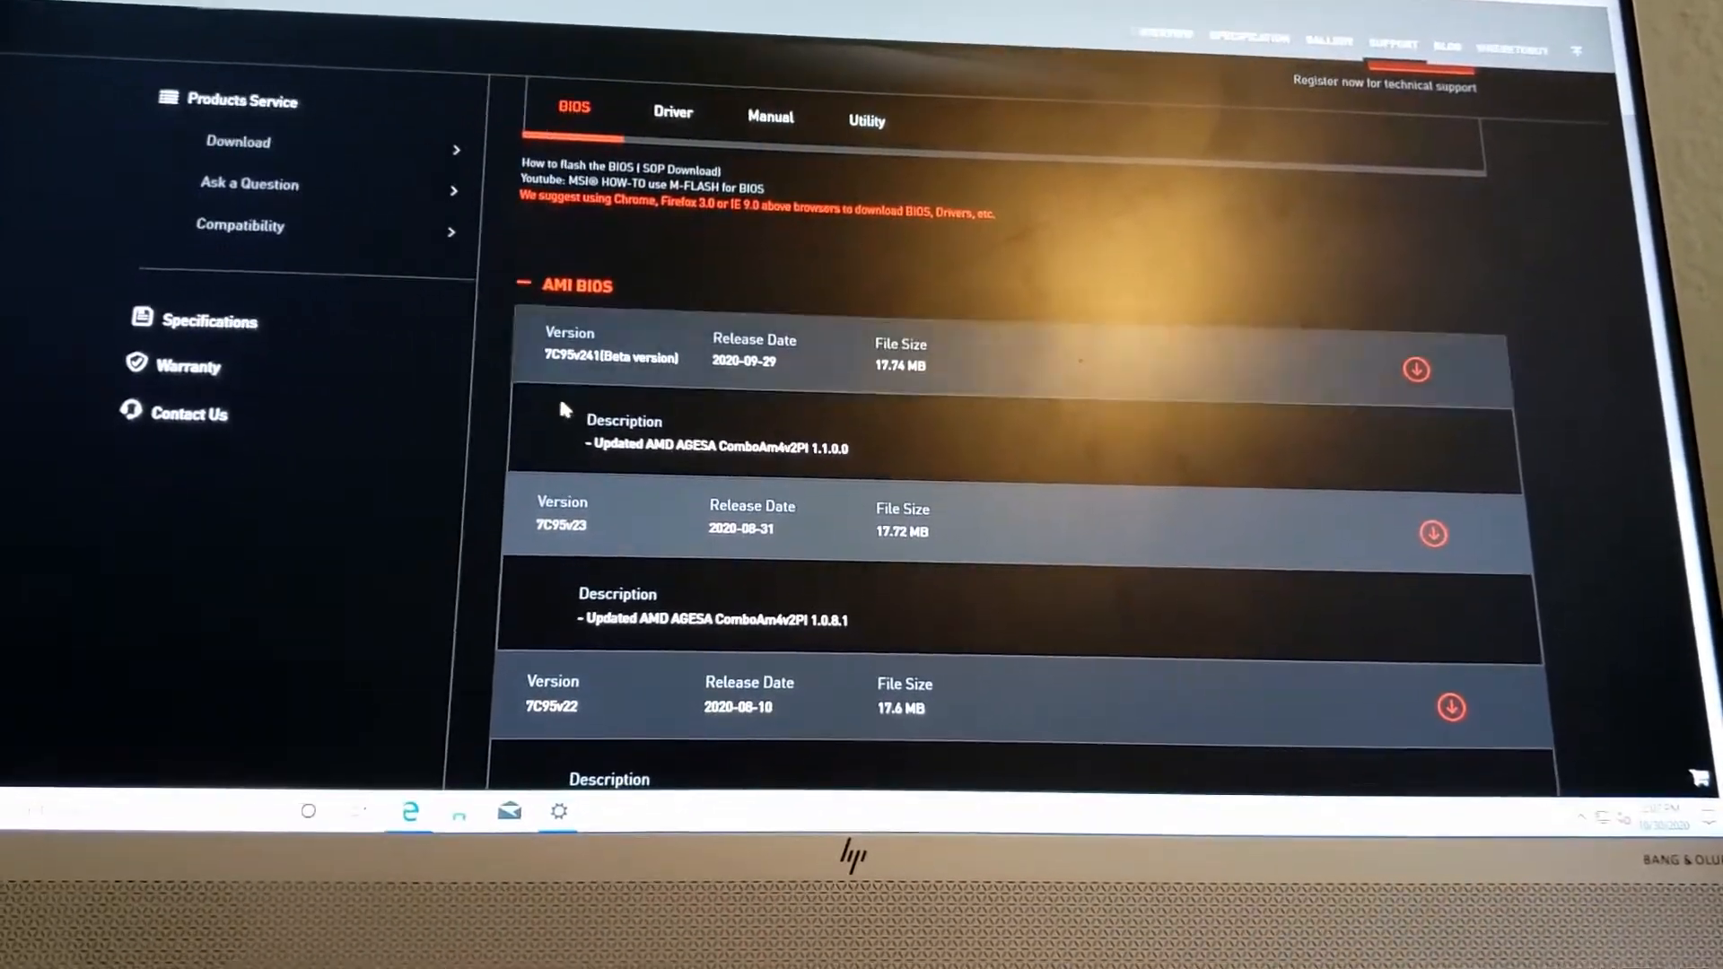
{"action": "scroll", "scroll_direction": "up", "scroll_amount": 3}
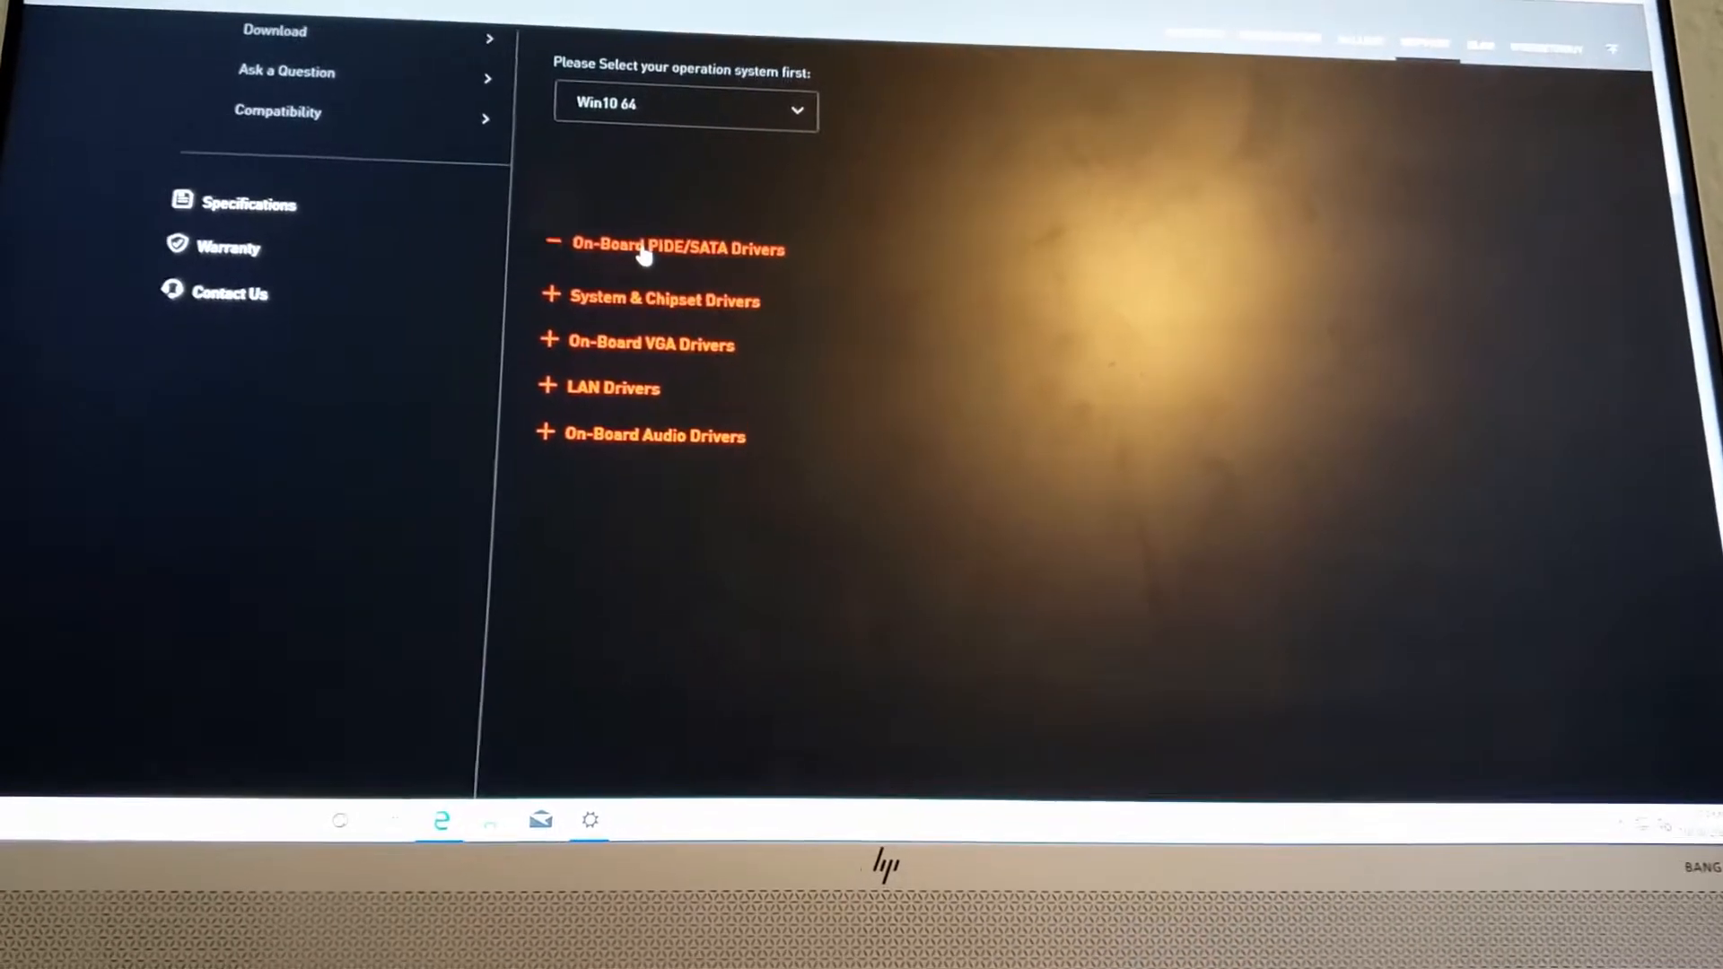
{"action": "left_click", "coordinate": [648, 250]}
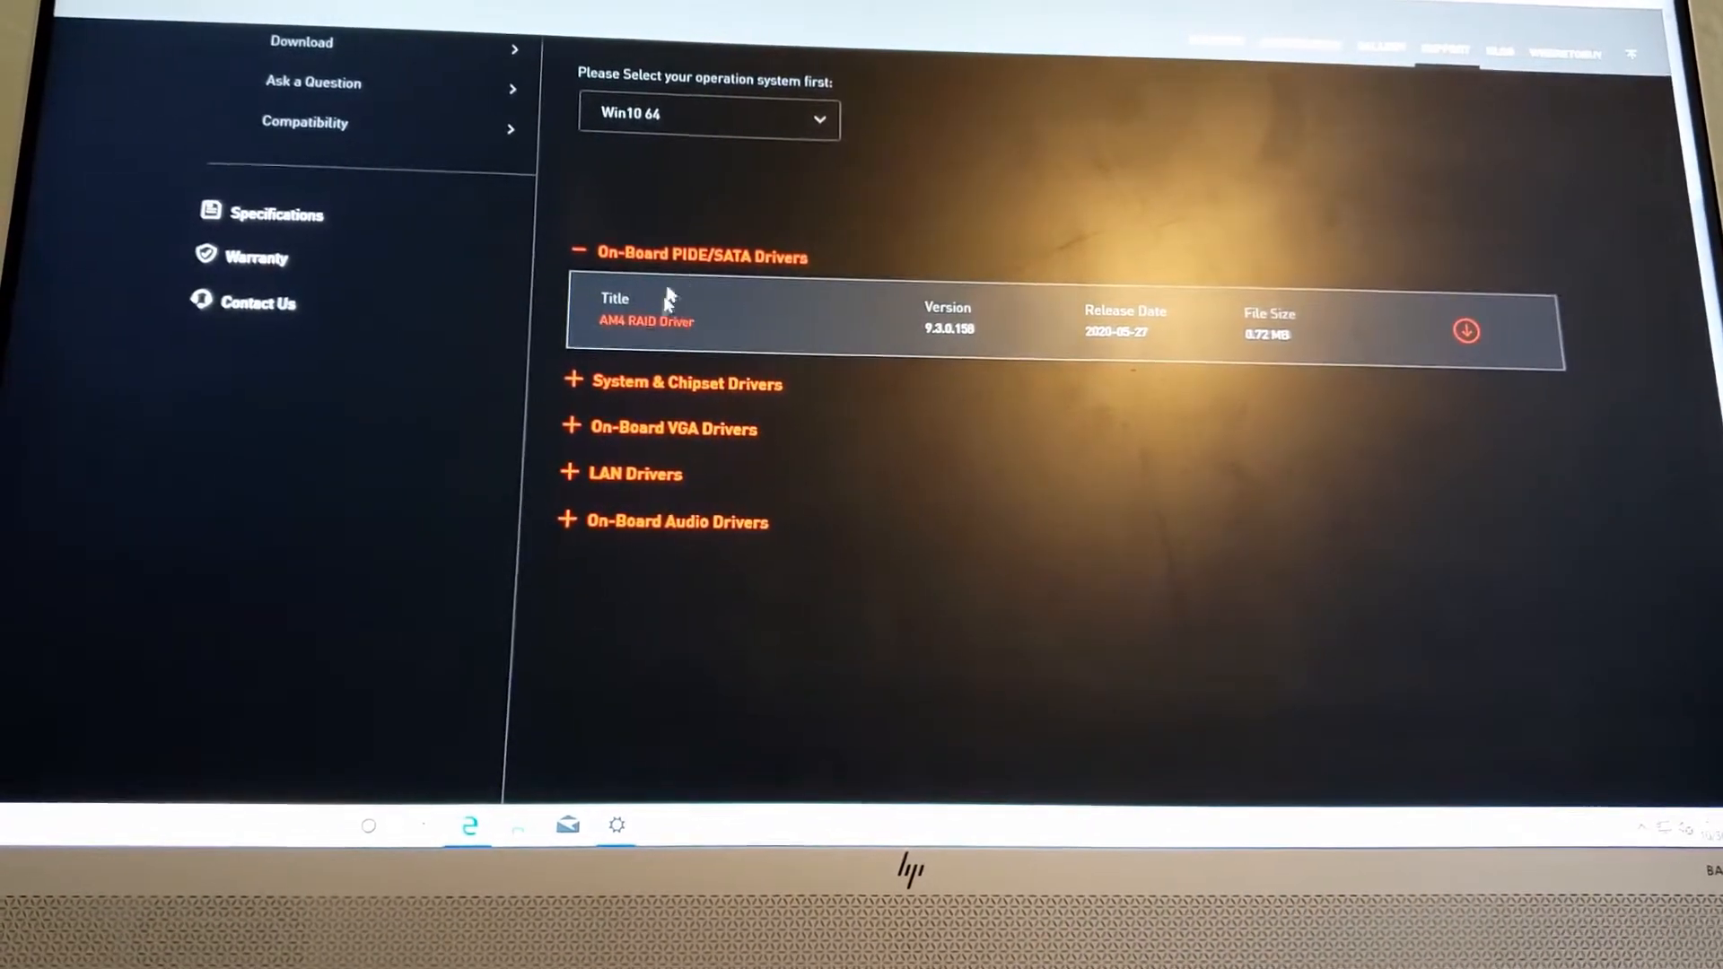
- Filter utilities to Win10 64 and download MSI Dragon Center 2.0.86.0
{"action": "left_click", "coordinate": [696, 255]}
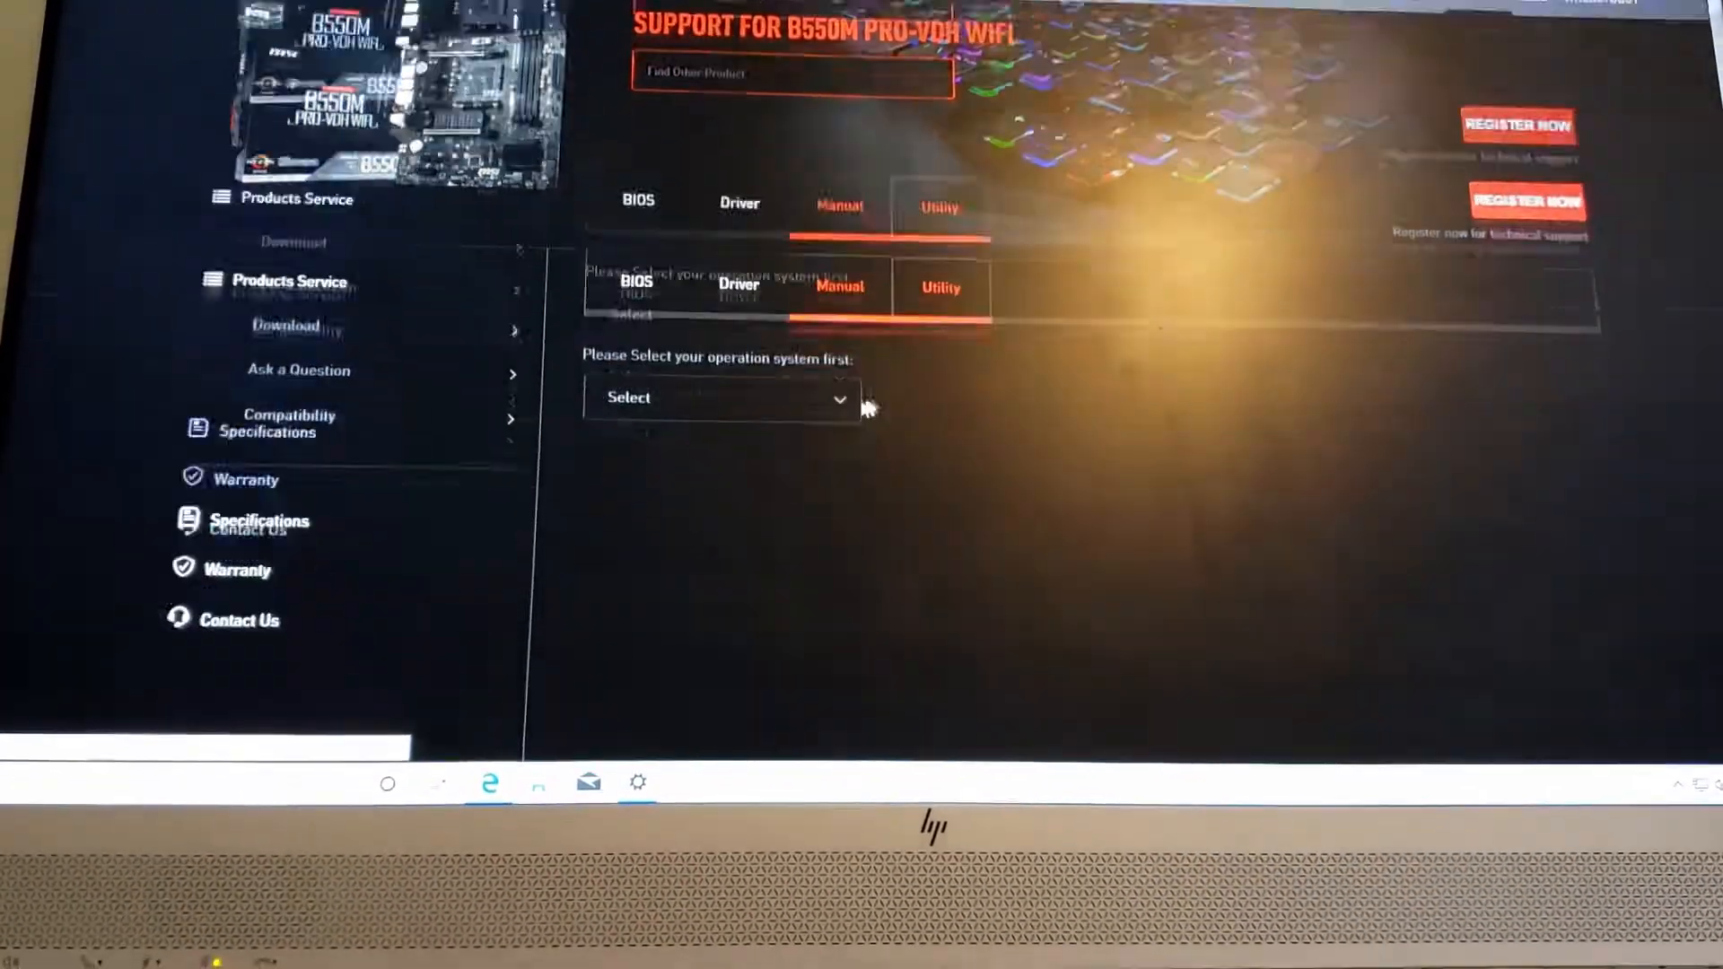
{"action": "left_click", "coordinate": [721, 399]}
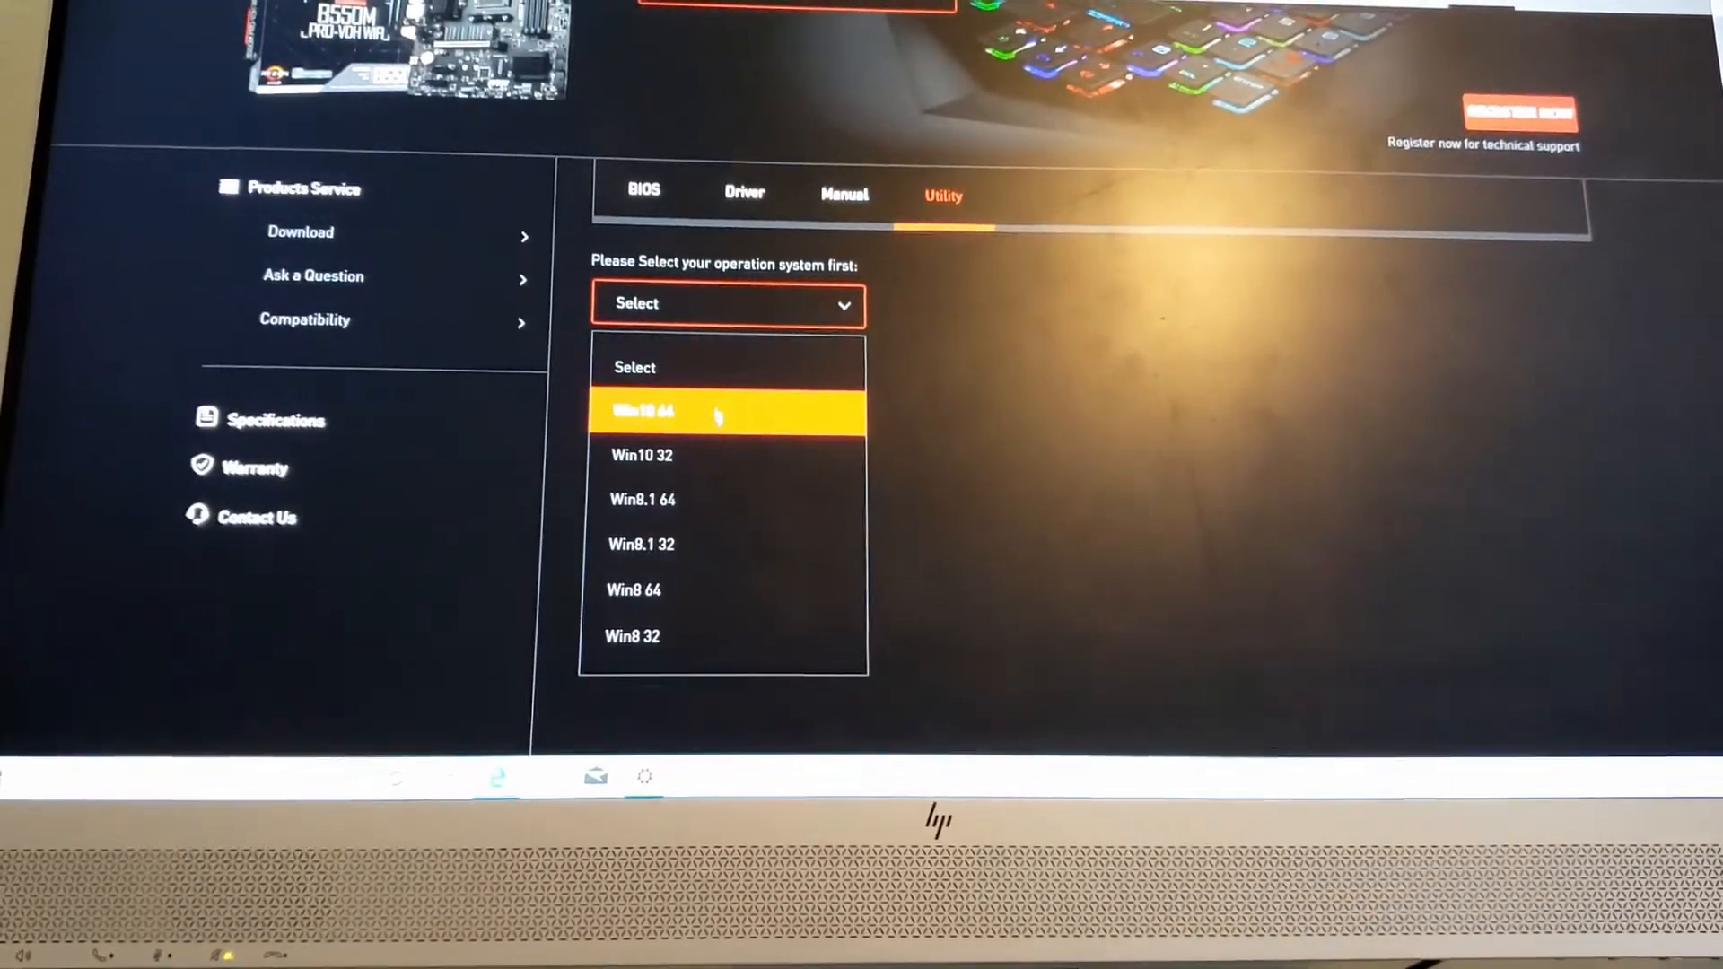
{"action": "left_click", "coordinate": [679, 412]}
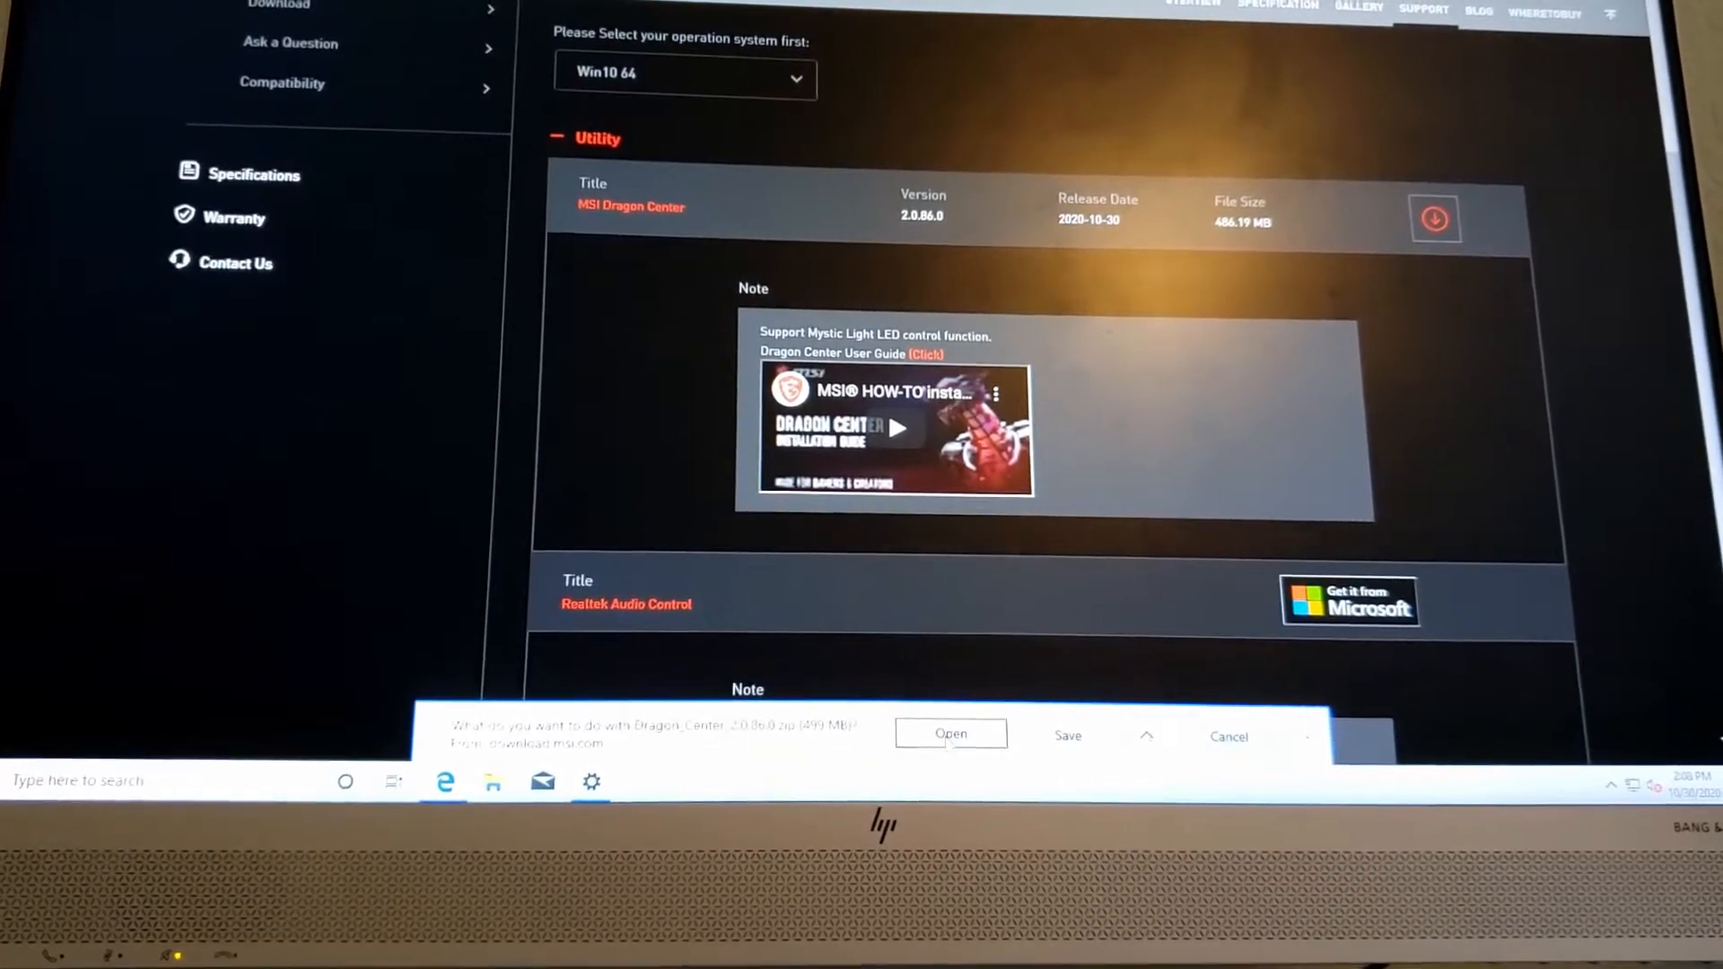
{"action": "left_click", "coordinate": [951, 734]}
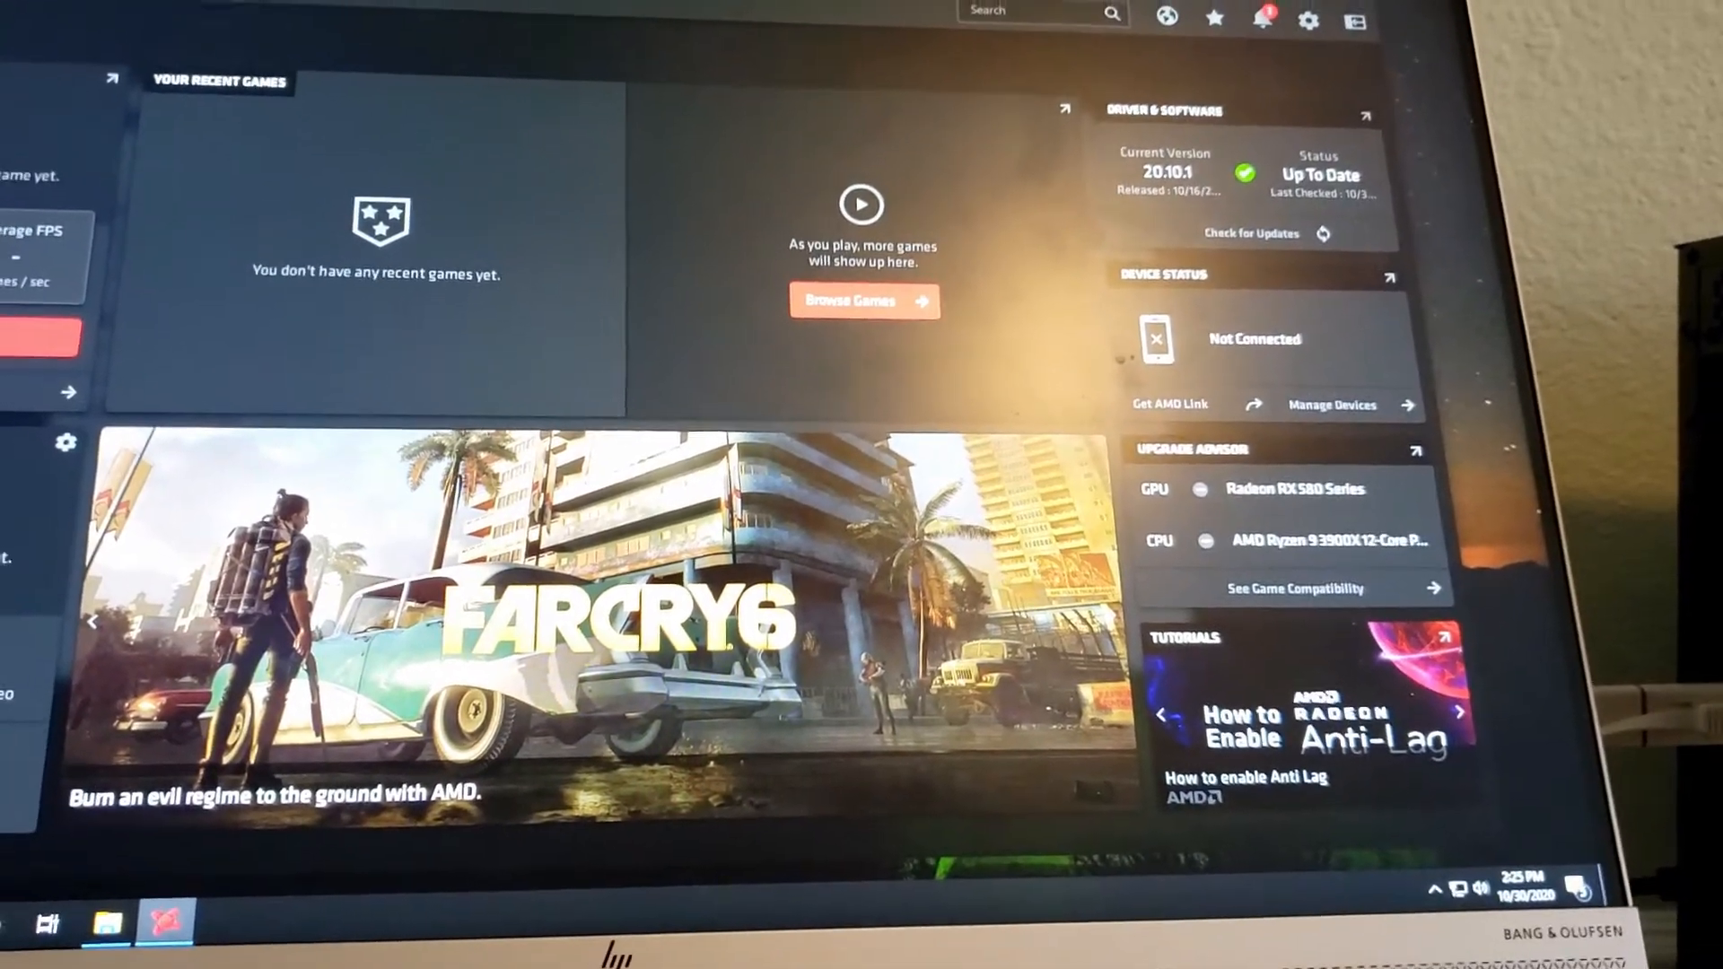
- Confirm Radeon Software shows driver 20.10.1 up to date for the RX 580
{"action": "left_click", "coordinate": [1308, 19]}
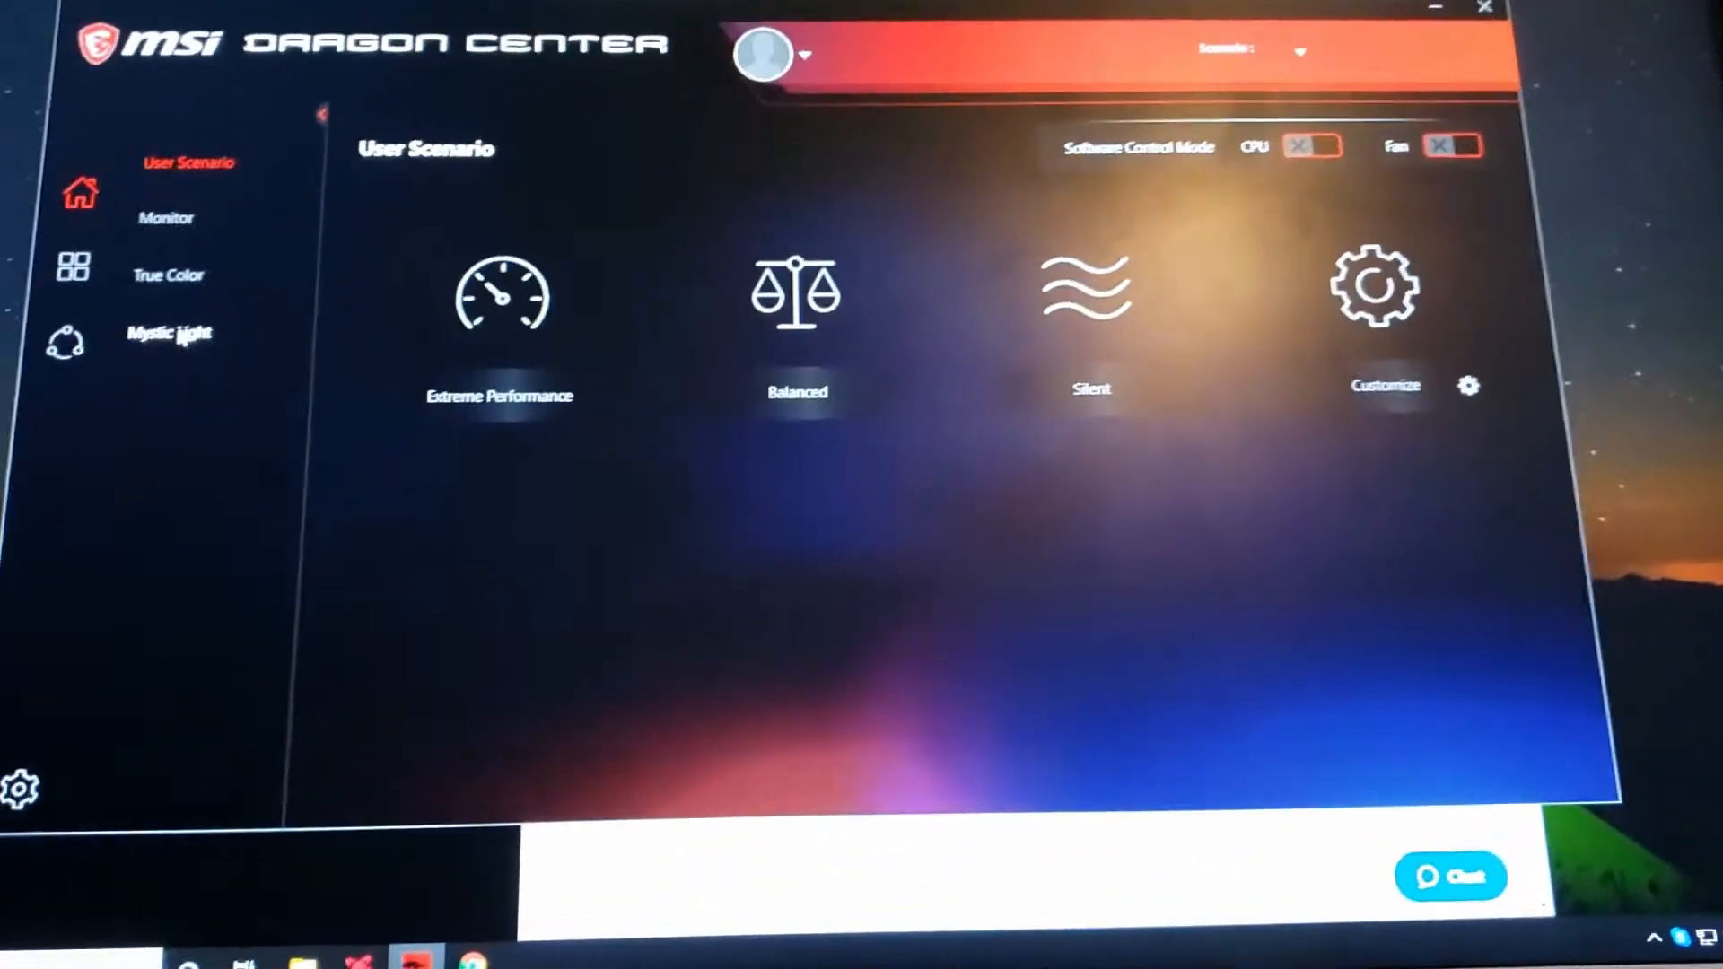
- View Dragon Center's User Scenario modes, then go to Mystic Light
{"action": "left_click", "coordinate": [167, 332]}
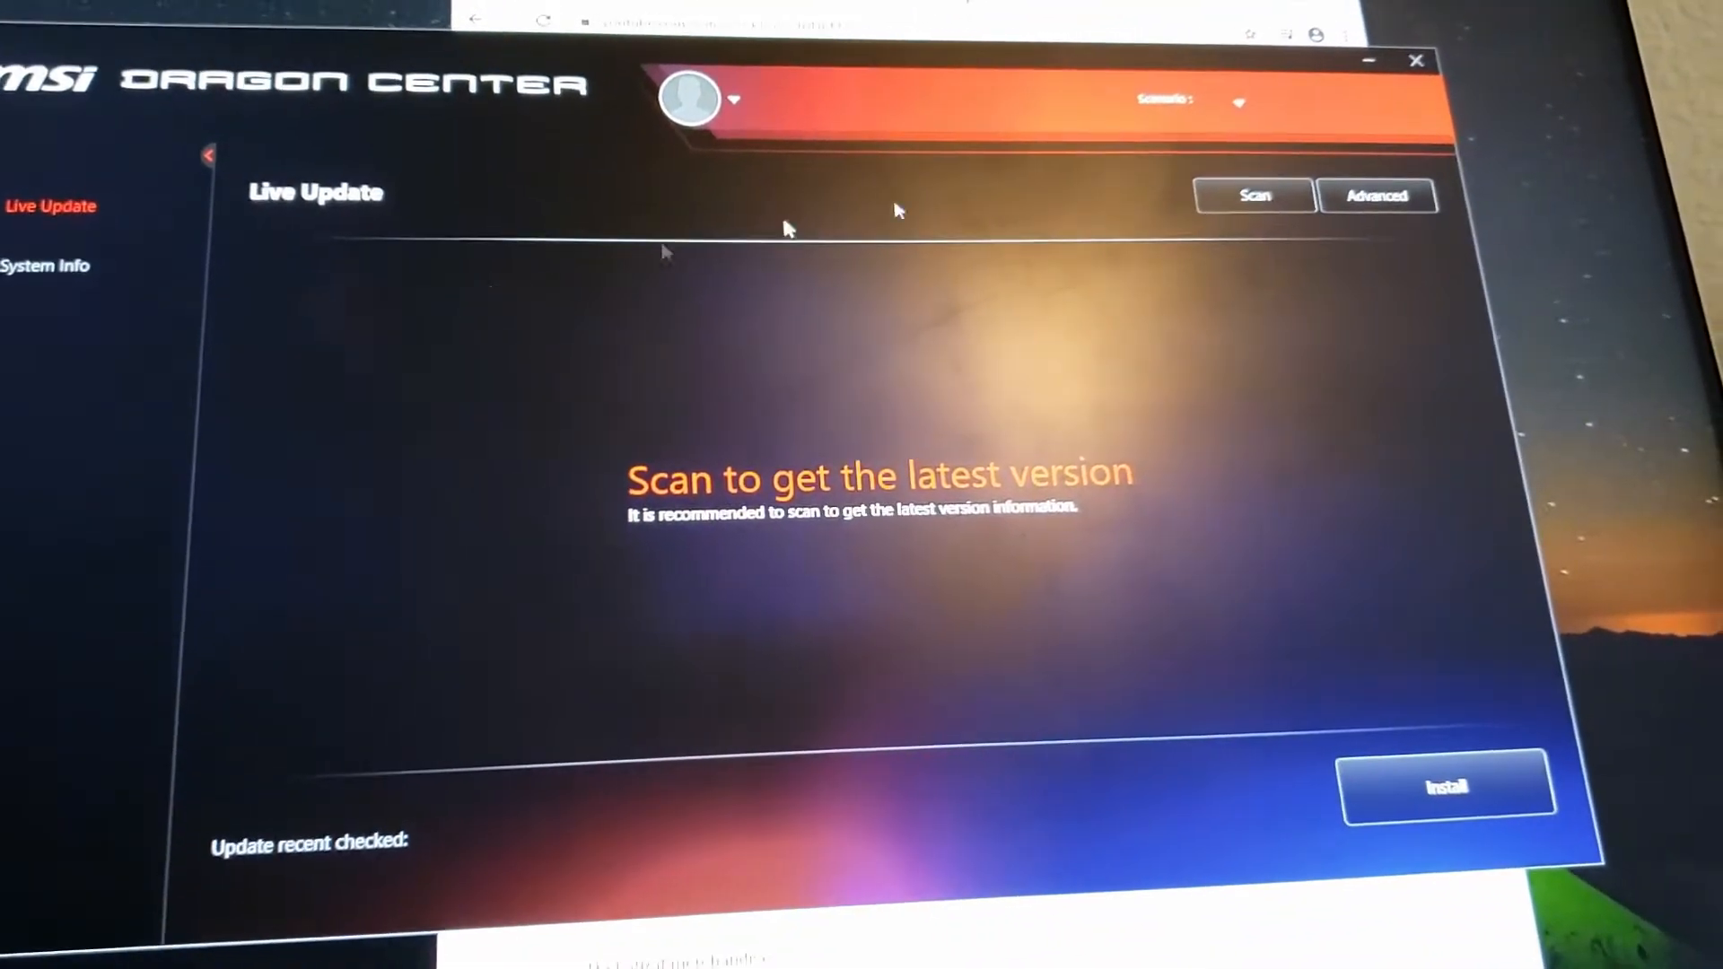
- Scan Live Update, tick the AMD Chipset, Realtek and Intel WiFi drivers, and install
{"action": "left_click", "coordinate": [1256, 194]}
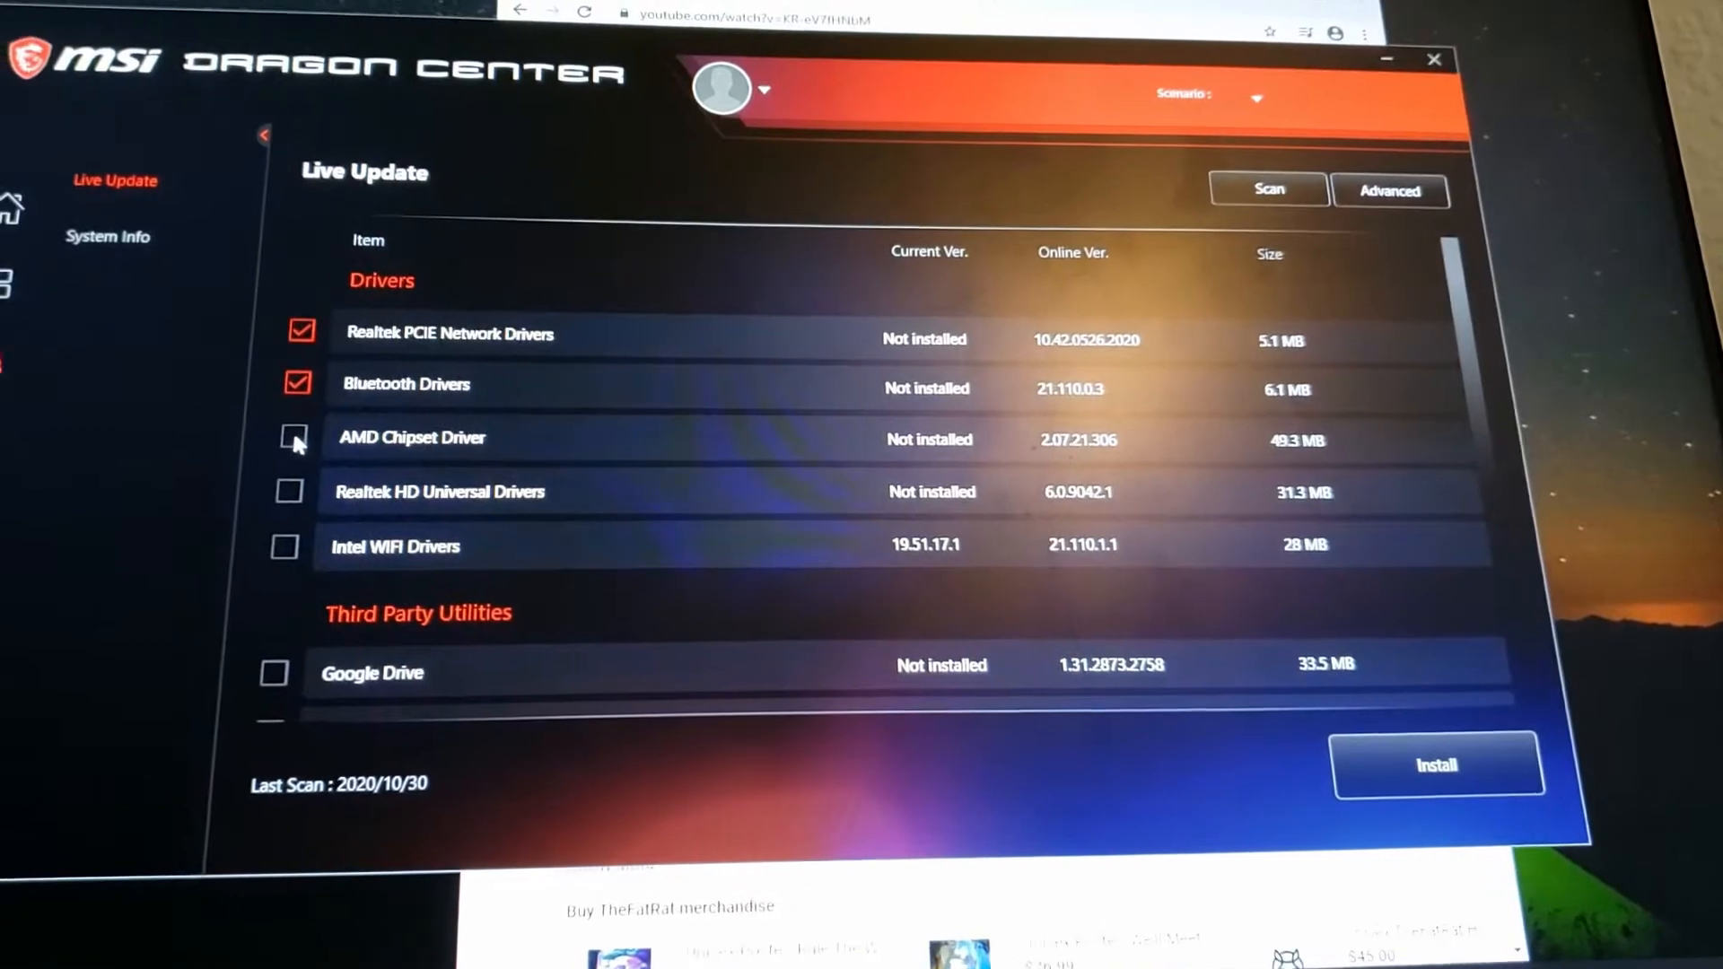
{"action": "left_click", "coordinate": [289, 438]}
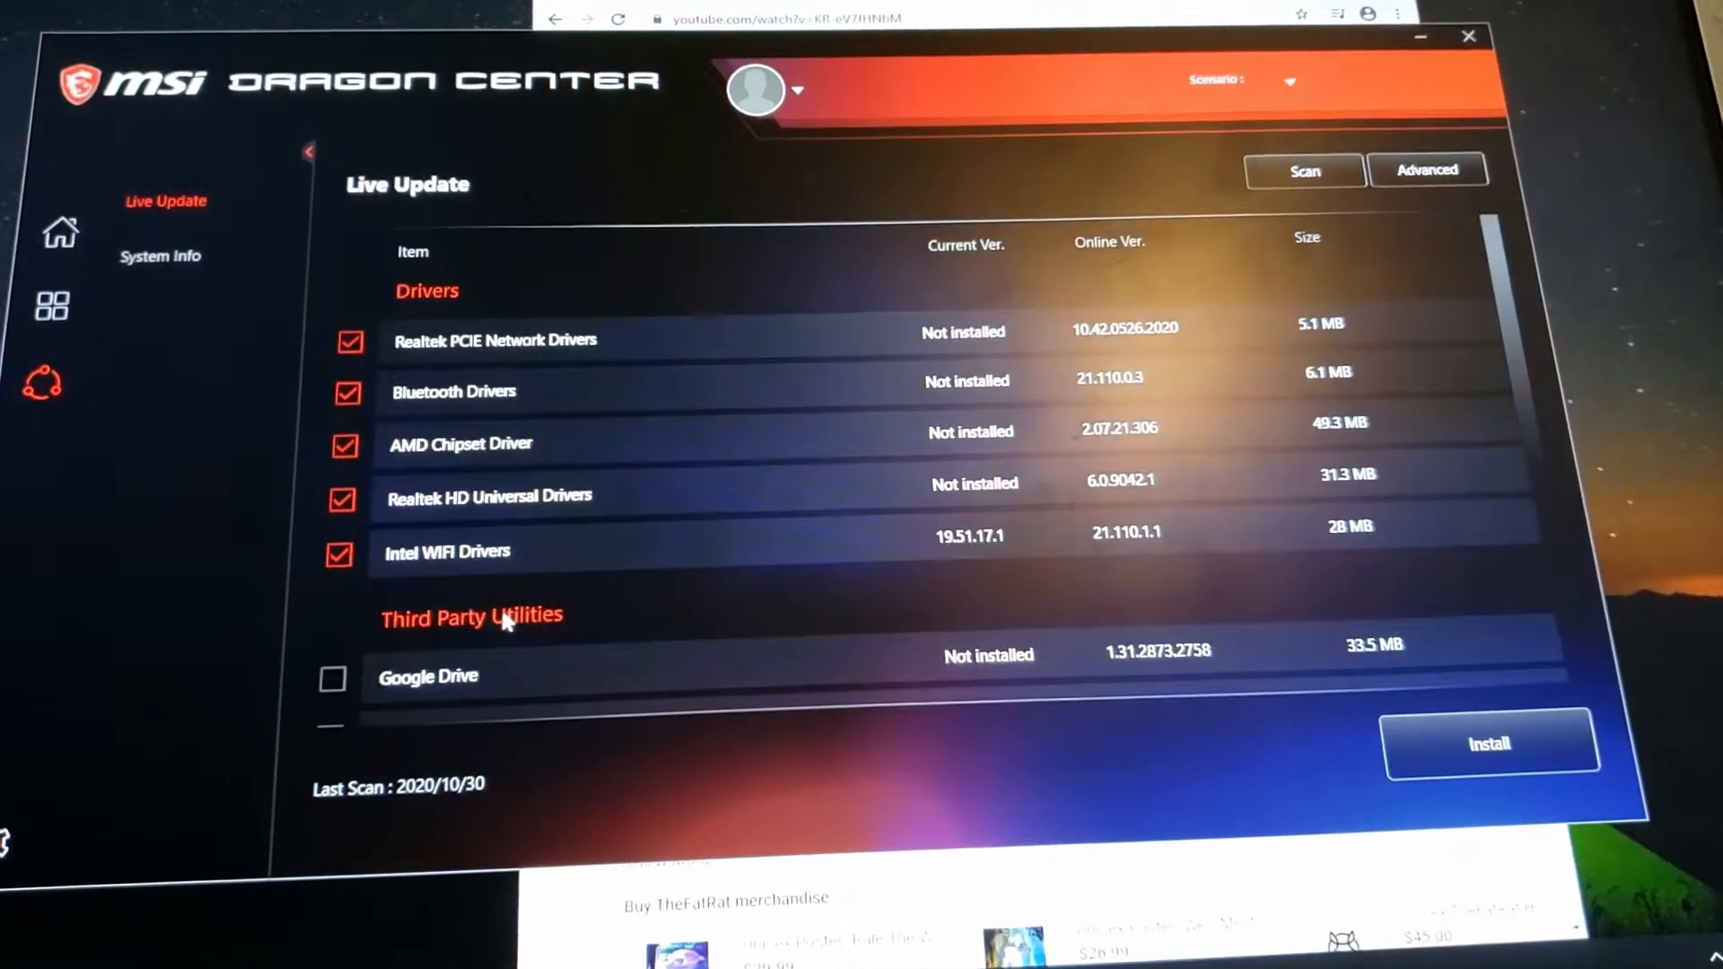
{"action": "scroll", "scroll_direction": "down", "scroll_amount": 3}
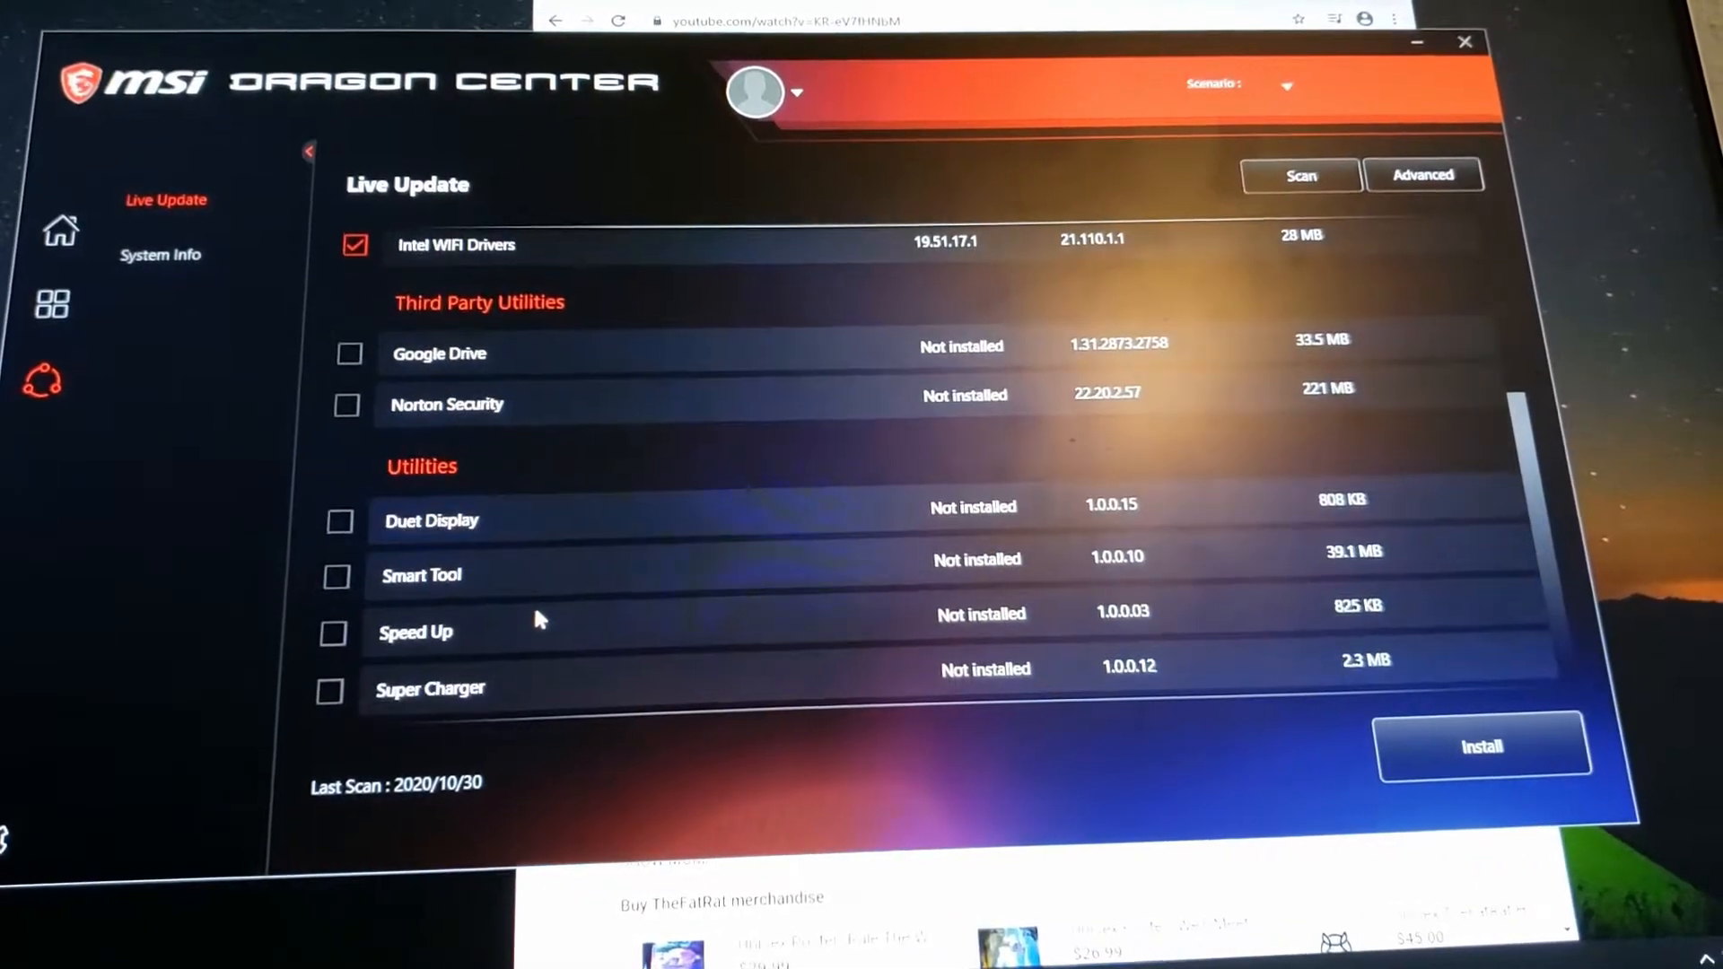
{"action": "left_click", "coordinate": [1482, 745]}
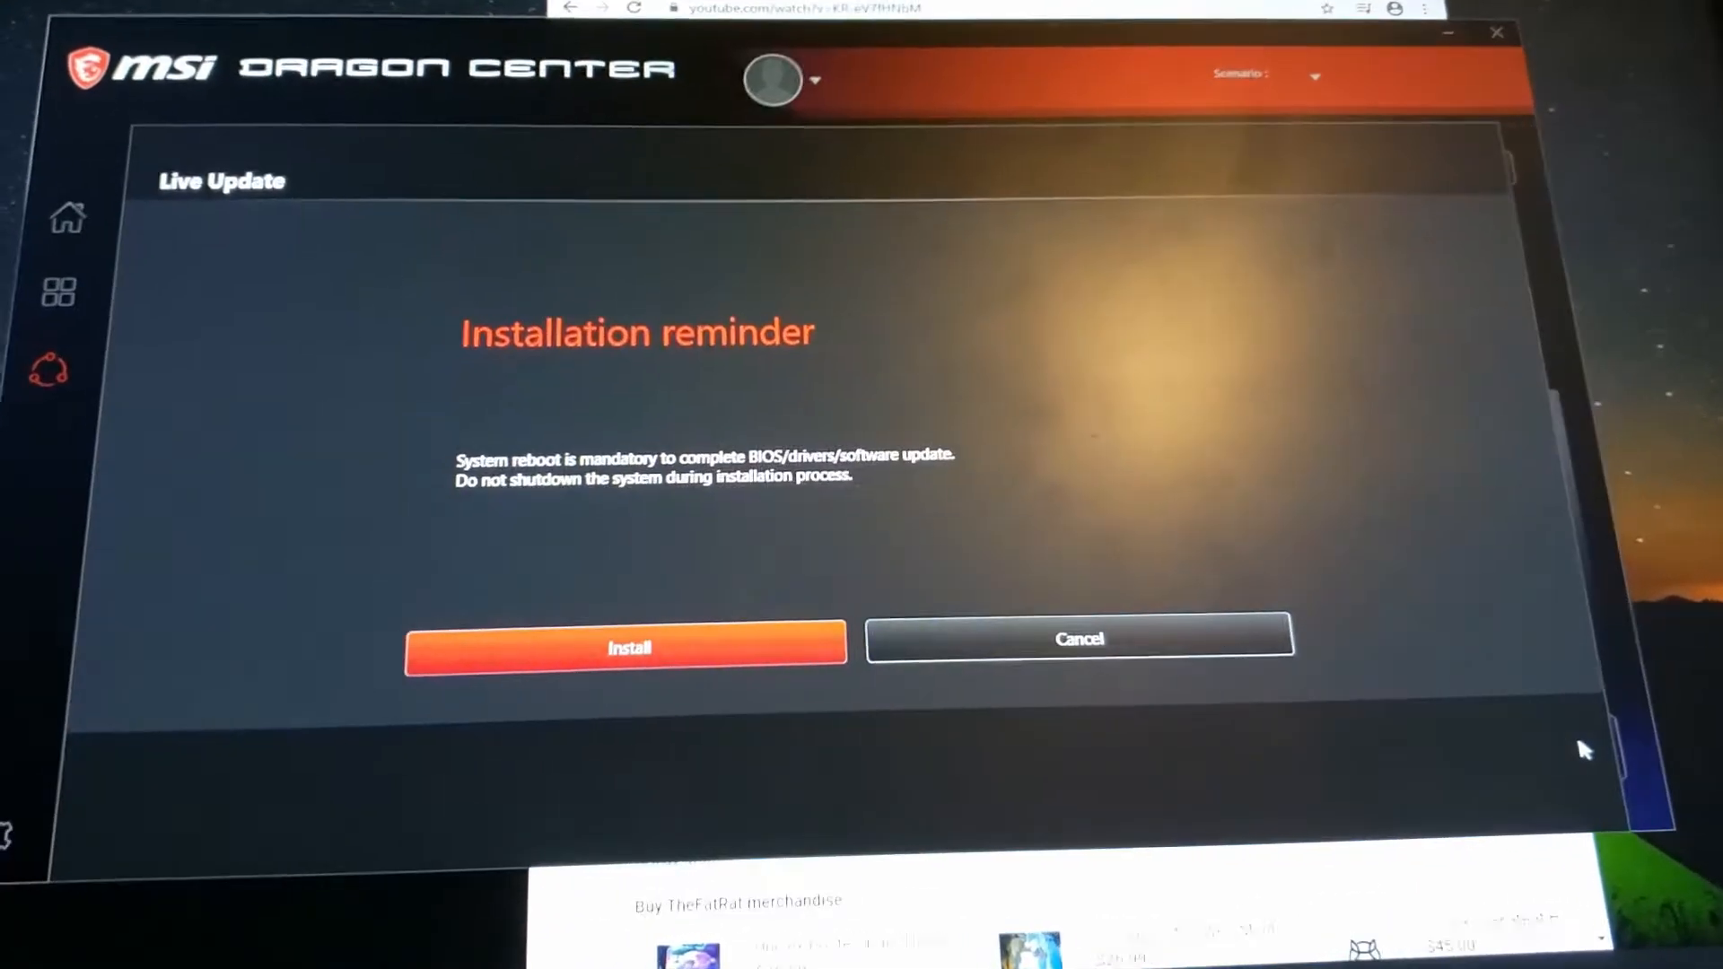
- Accept the mandatory-reboot reminder to begin driver installation
{"action": "left_click", "coordinate": [628, 646]}
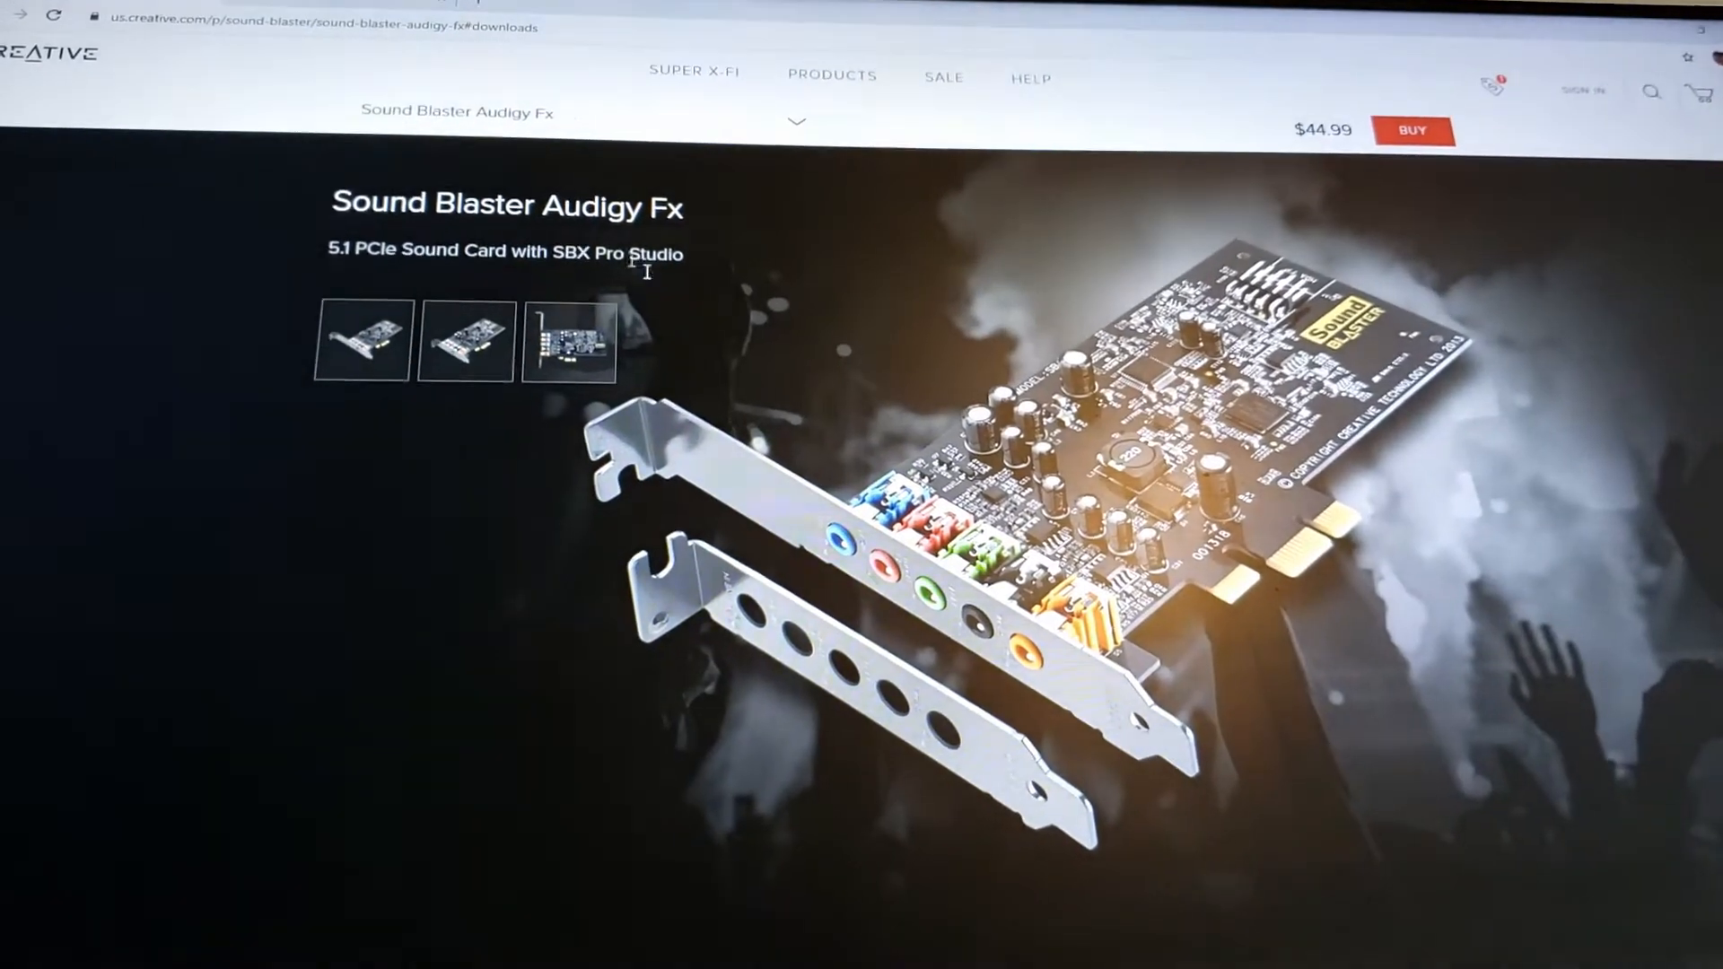
- Scroll the Audigy Fx product page down to the audio connection diagram
{"action": "scroll", "scroll_direction": "down", "scroll_amount": 3}
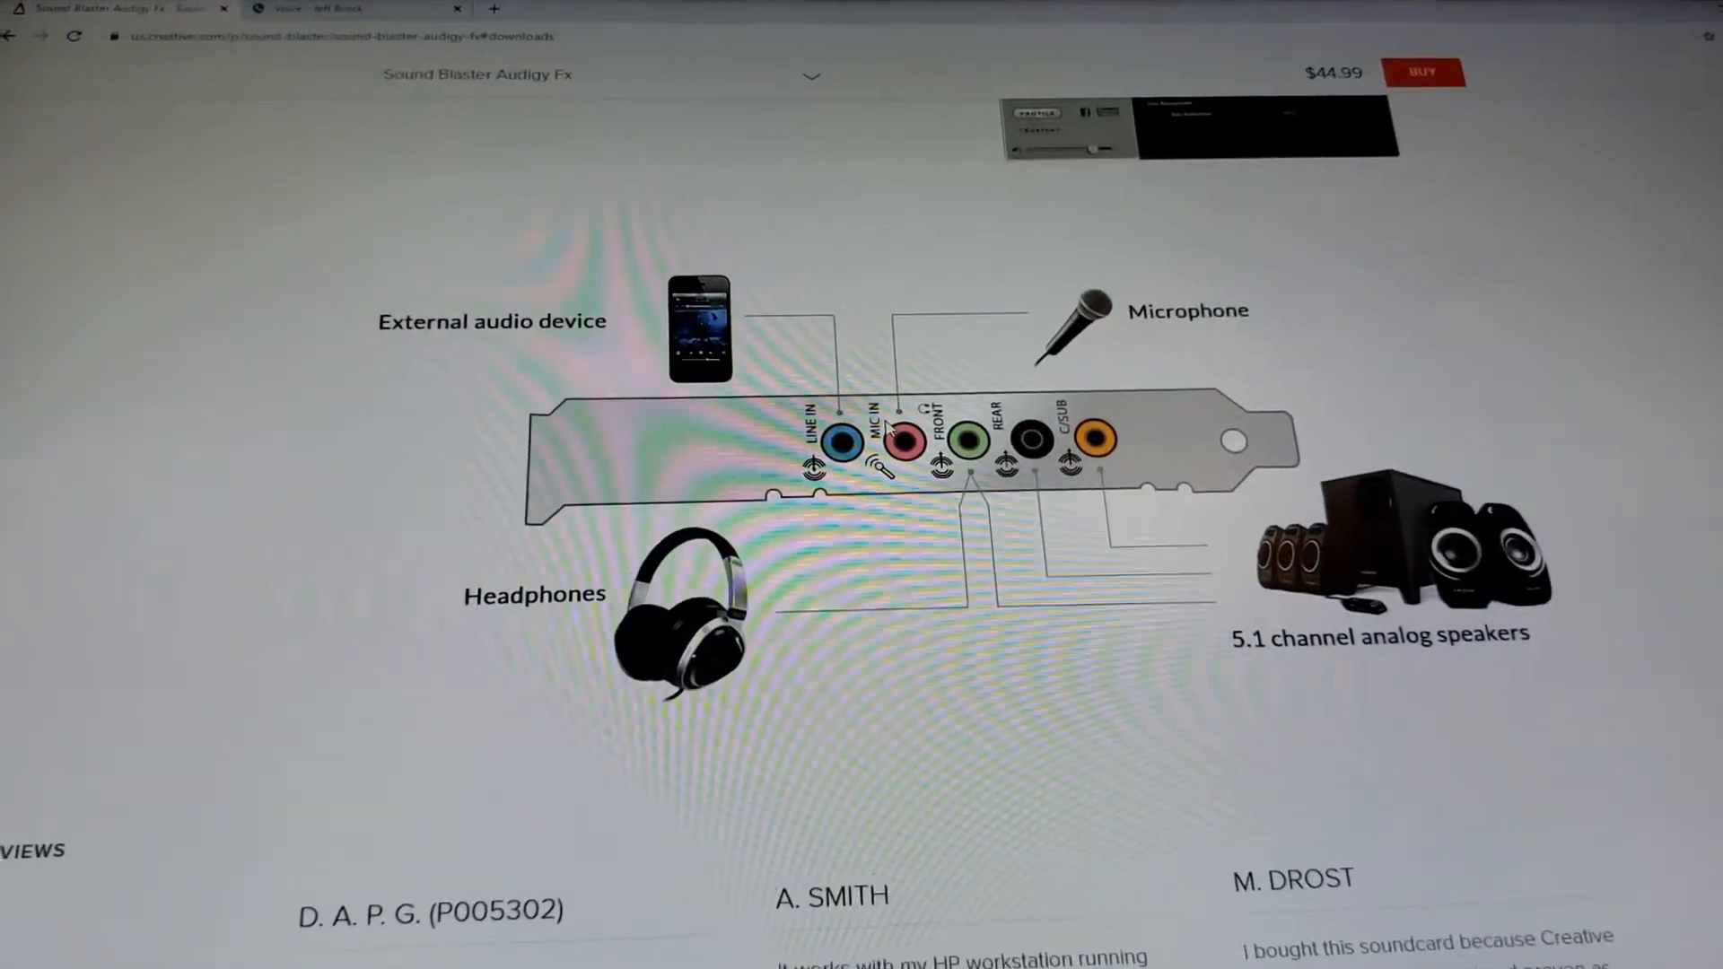
{"action": "scroll", "scroll_direction": "down", "scroll_amount": 3}
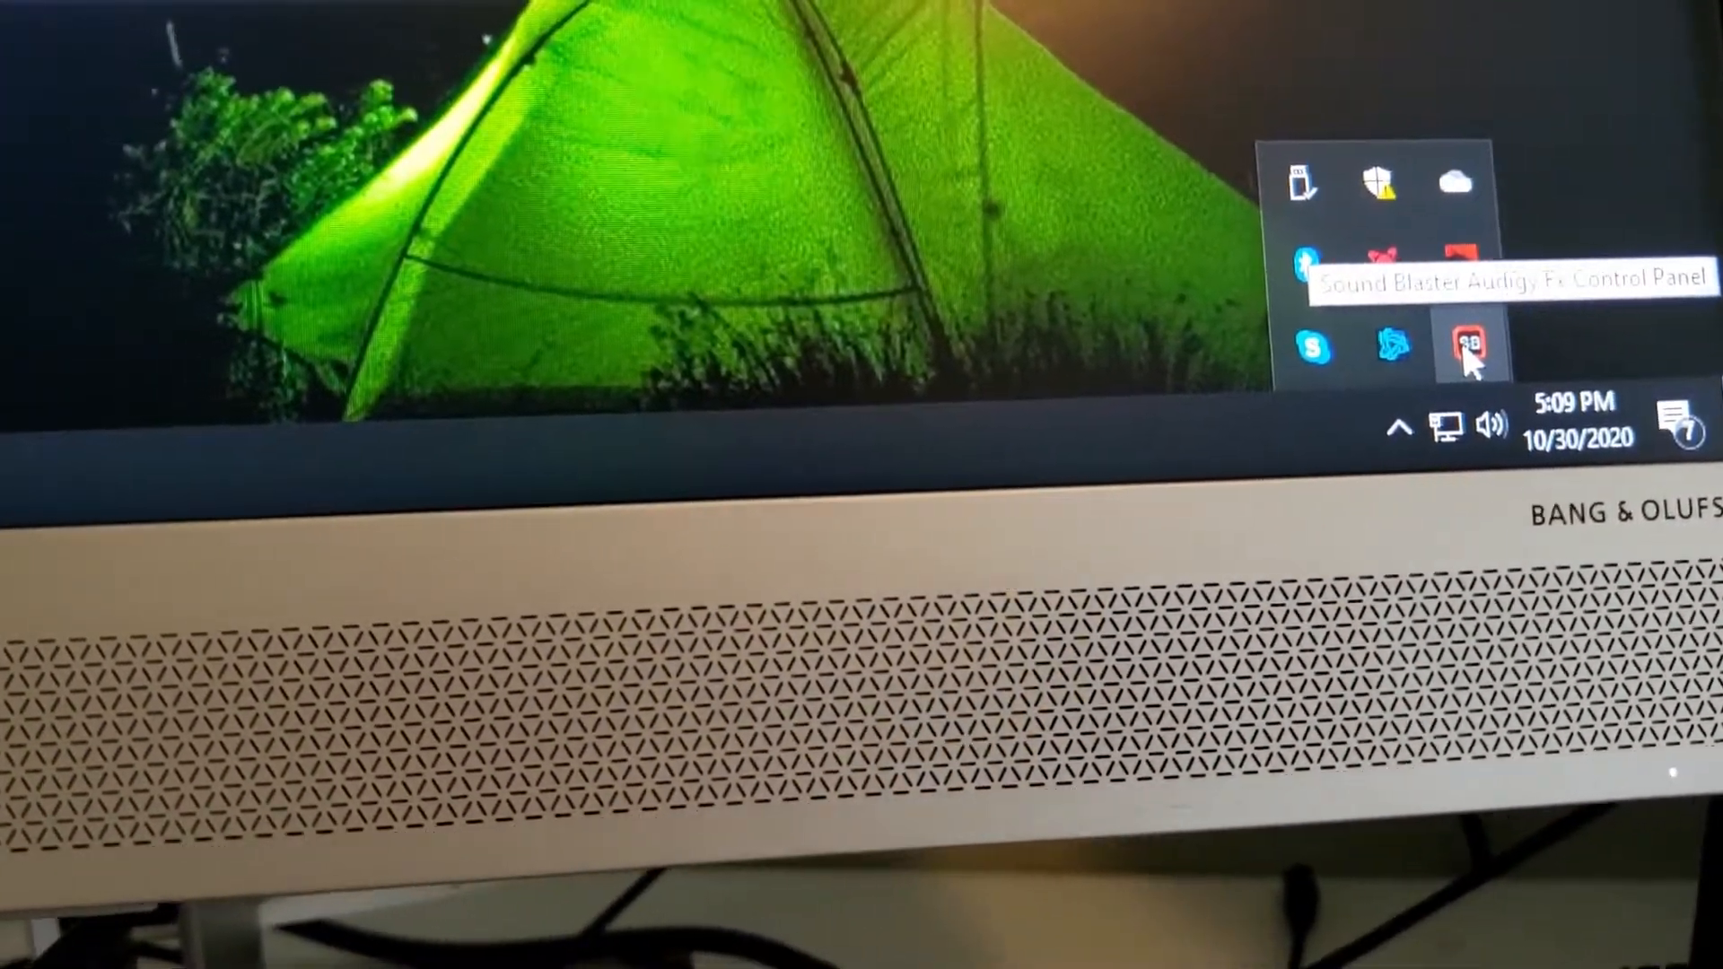
- Launch the Sound Blaster Audigy Fx Control Panel from the system tray
{"action": "left_click", "coordinate": [1467, 346]}
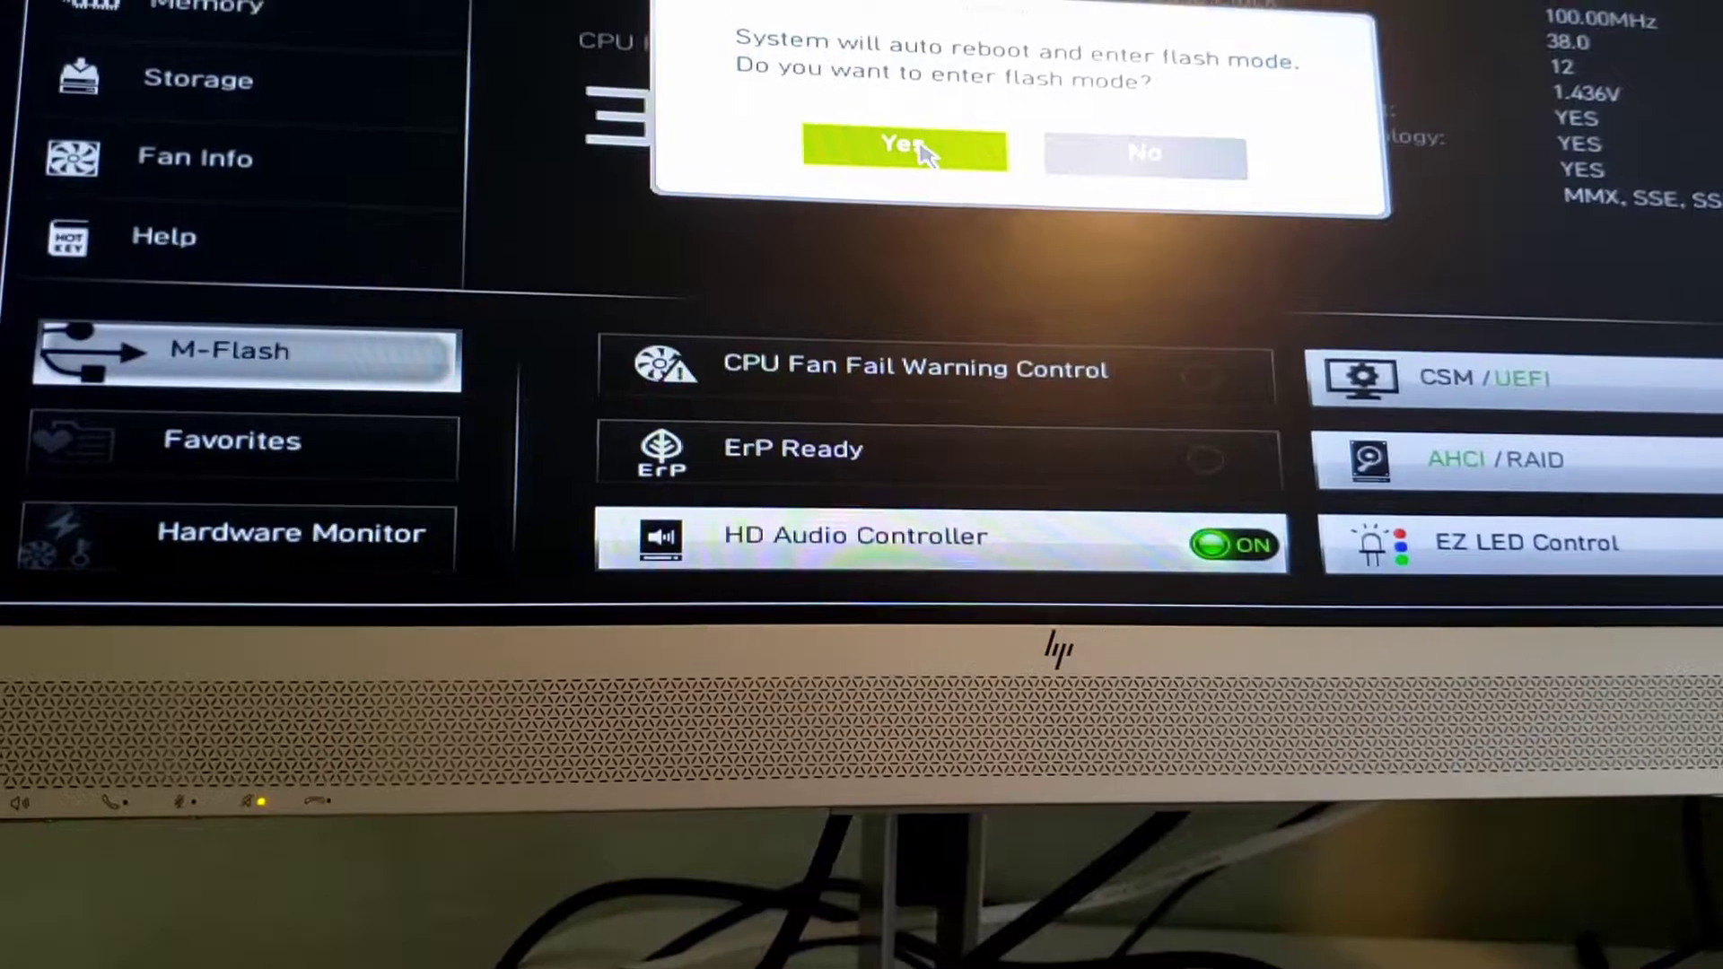
- Choose Yes to auto-reboot into M-Flash mode
{"action": "left_click", "coordinate": [903, 148]}
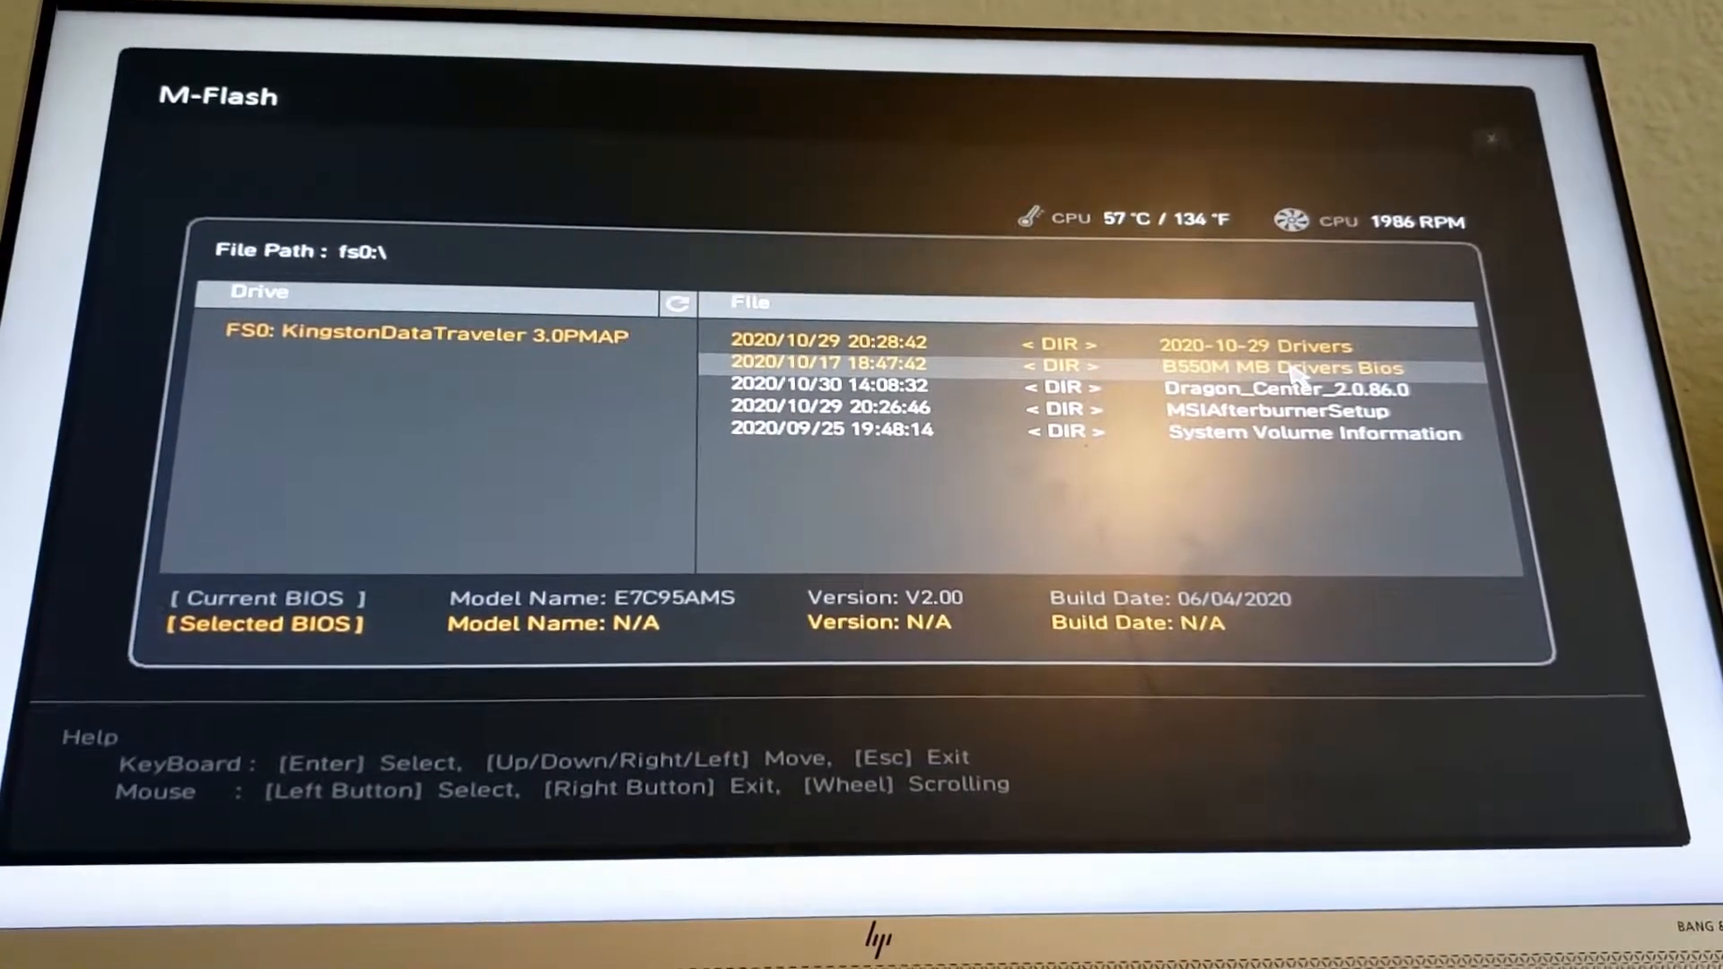
- Open the B550M MB Drivers Bios folder on the Kingston USB drive in M-Flash
{"action": "double_click", "coordinate": [1283, 368]}
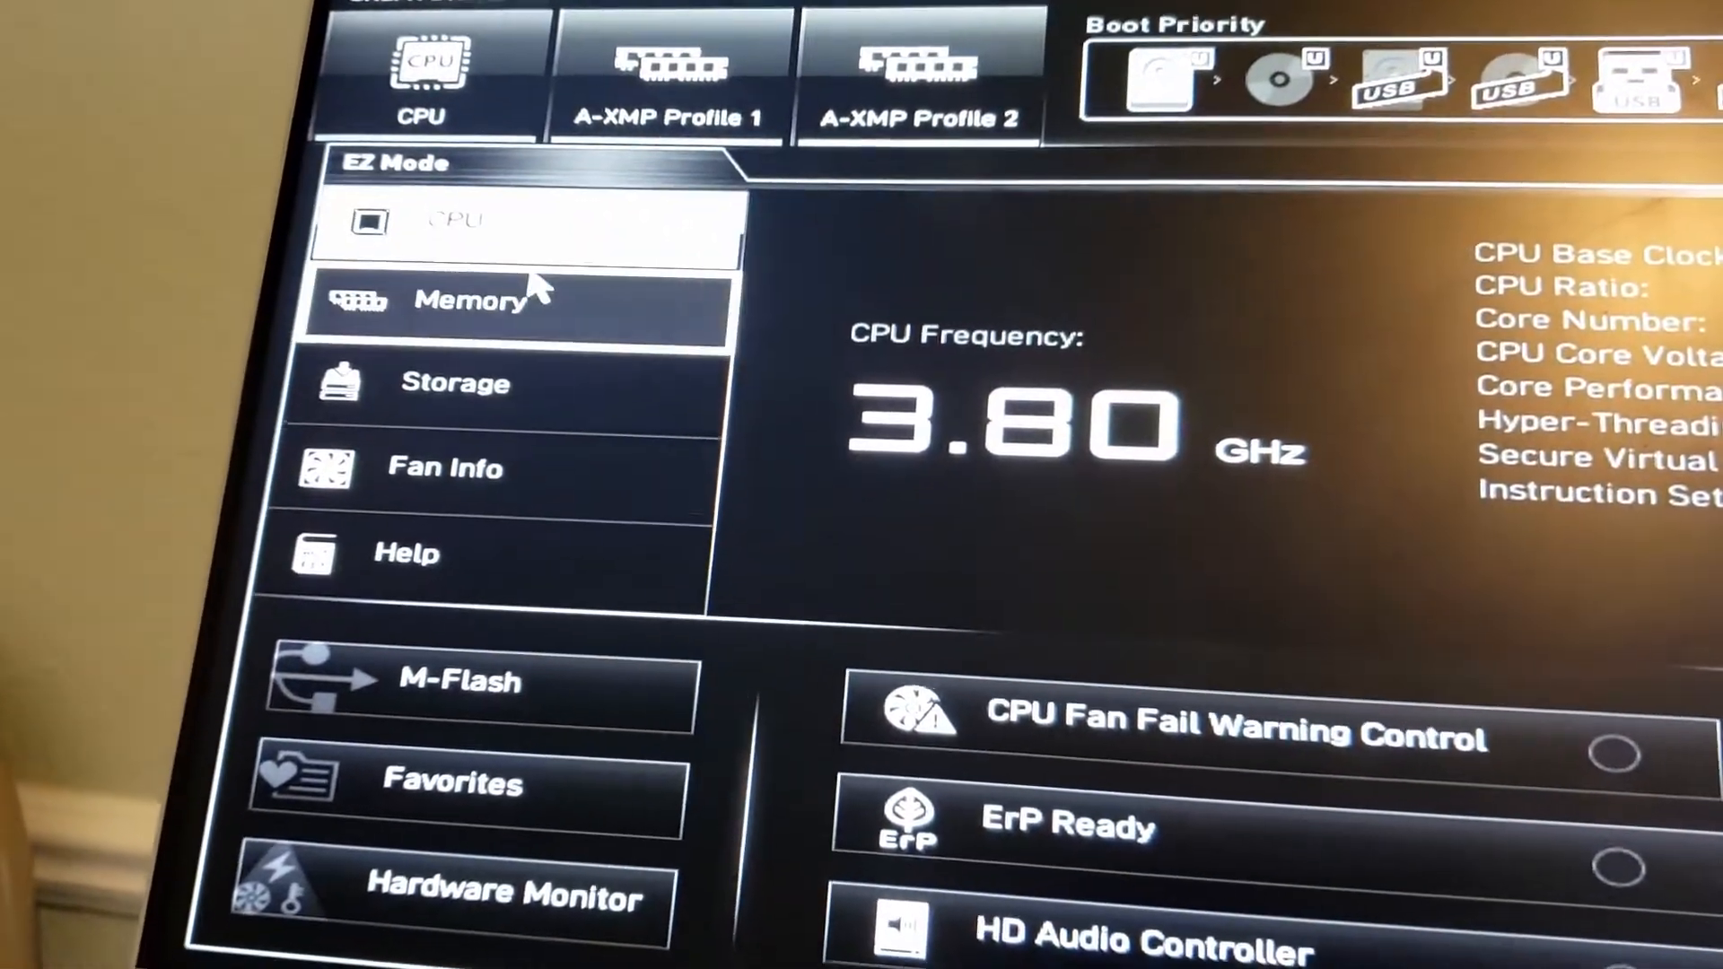
- Show the installed memory details in the EZ Mode Memory panel
{"action": "left_click", "coordinate": [475, 301]}
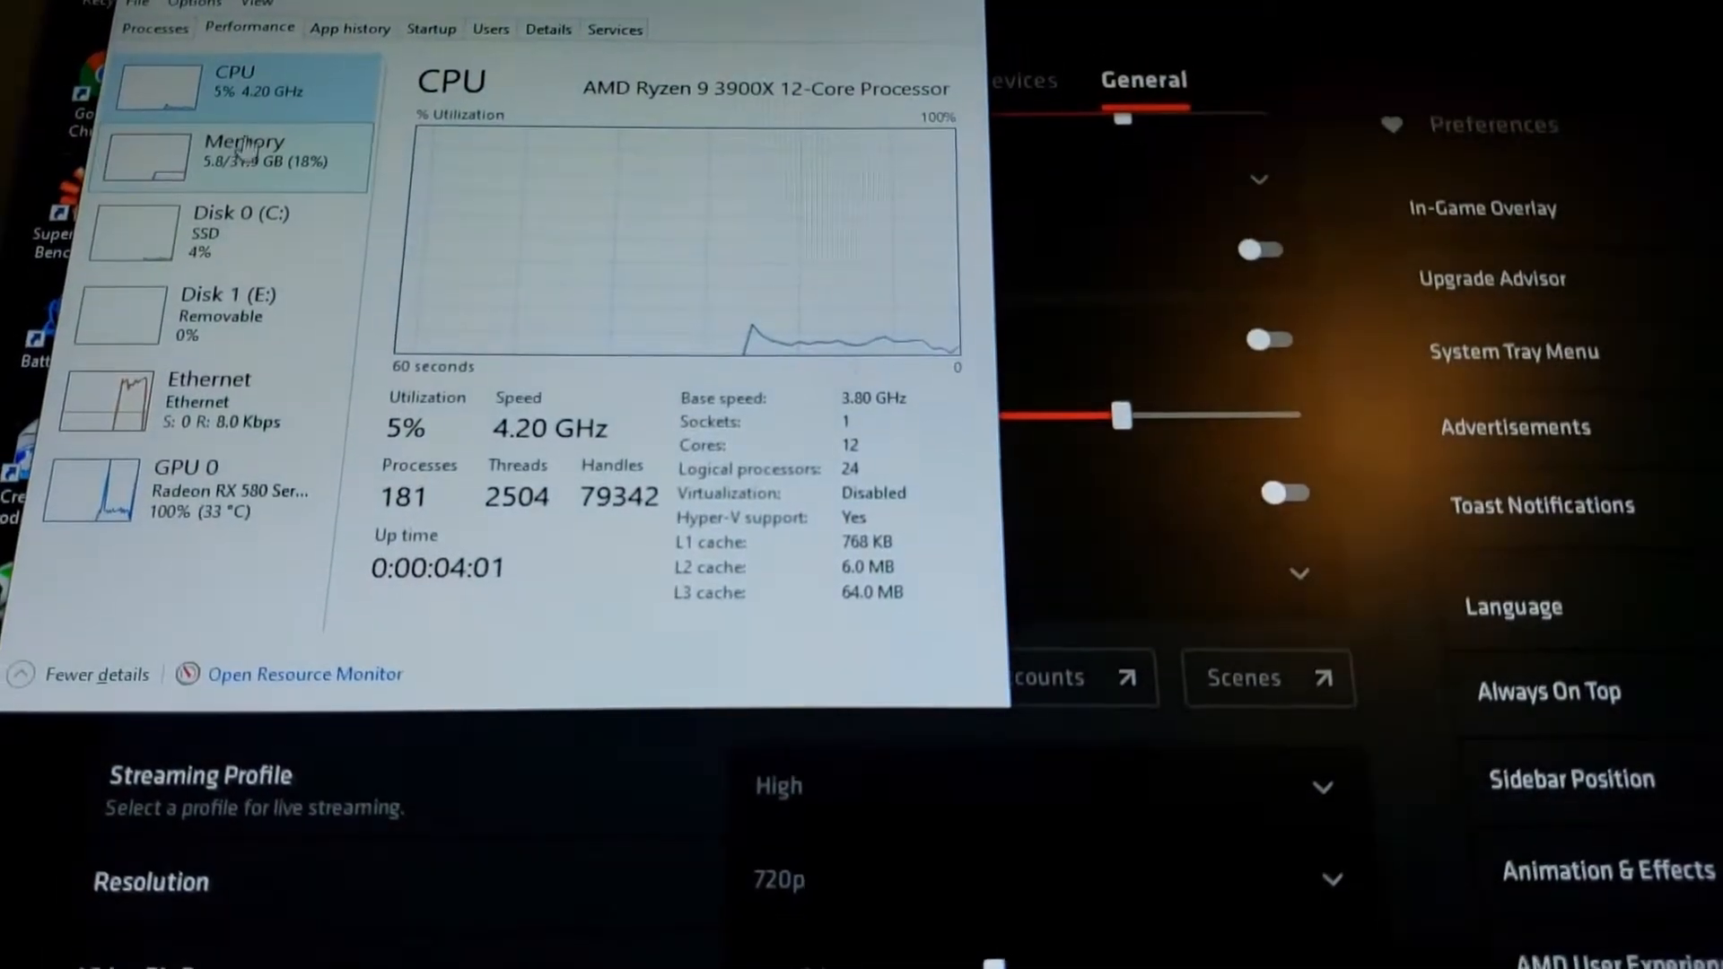
- View Task Manager's Memory page: 32 GB at 3600 MHz, 2 of 4 slots used
{"action": "left_click", "coordinate": [242, 157]}
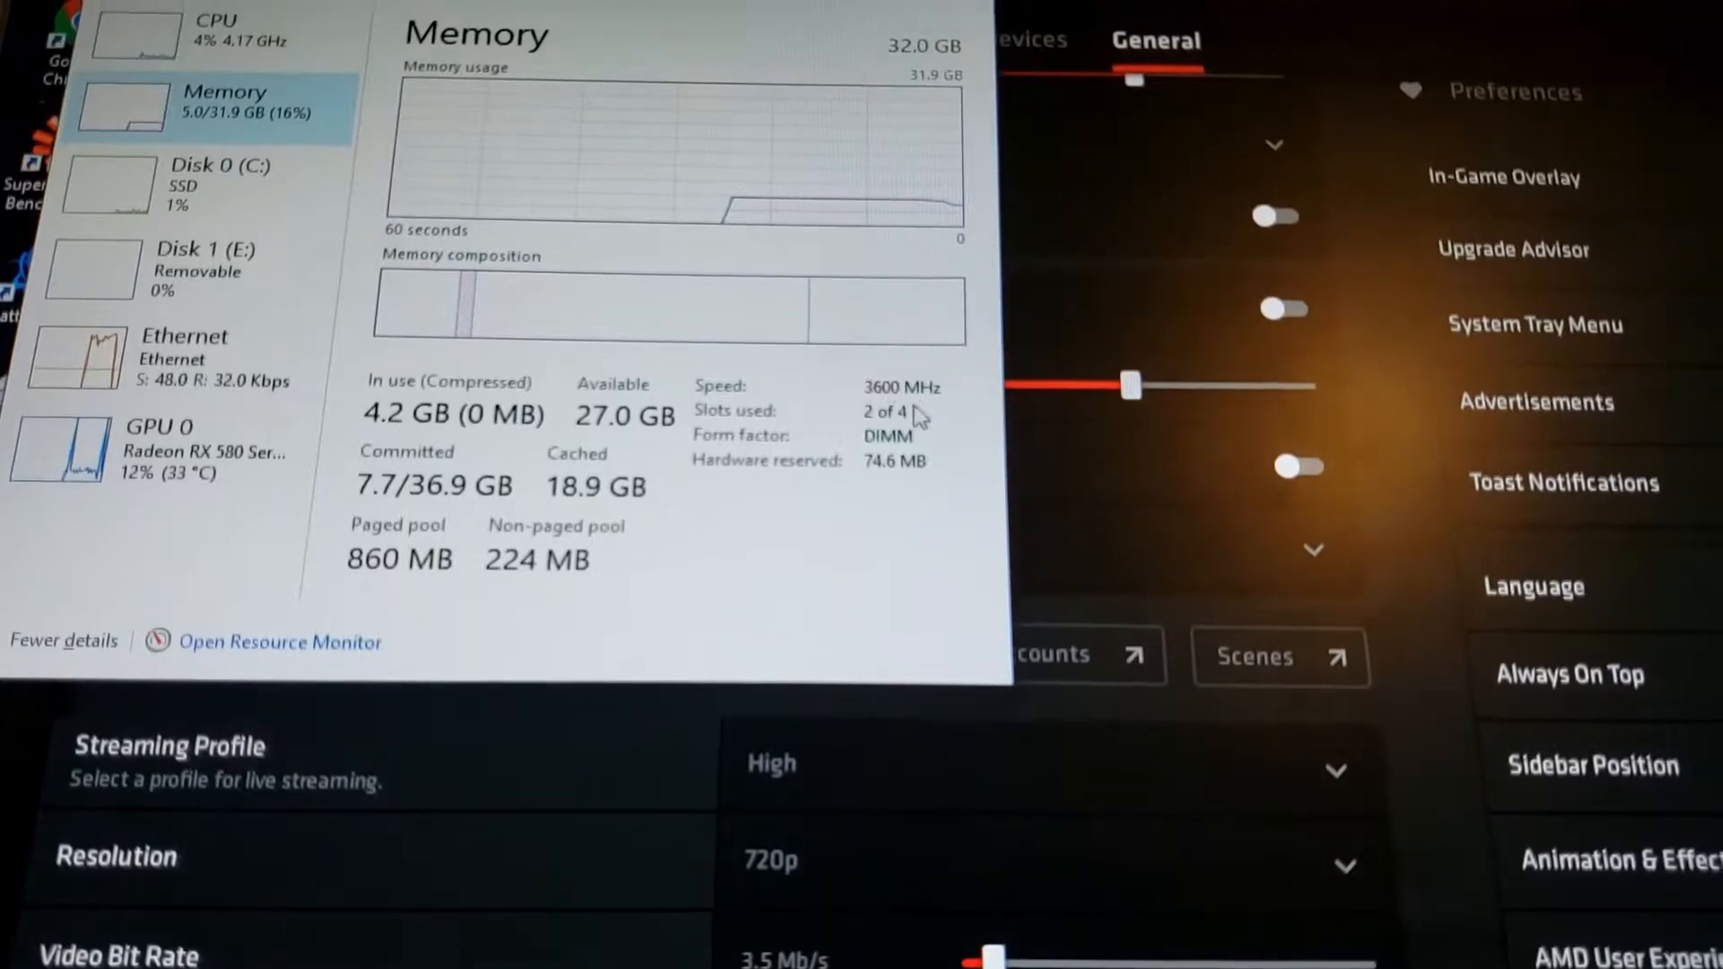